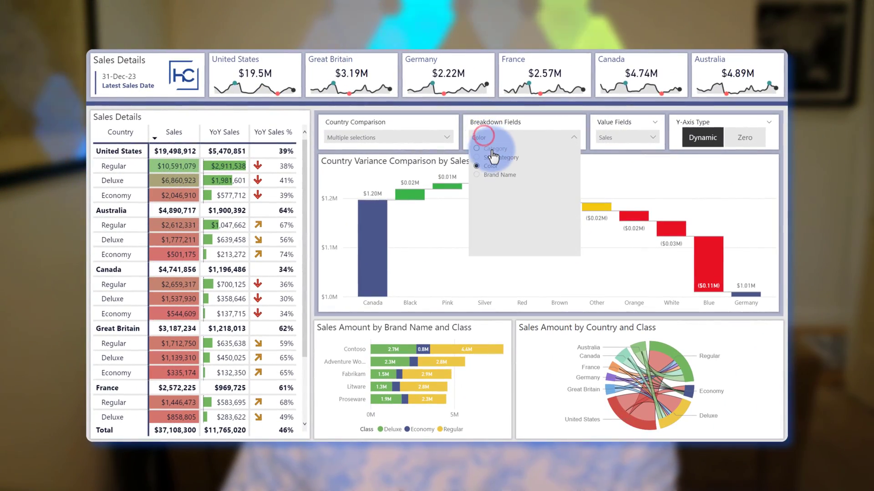
Break the waterfall down by Sub Category and switch its values to PY Sales
{"action": "left_click", "coordinate": [477, 147]}
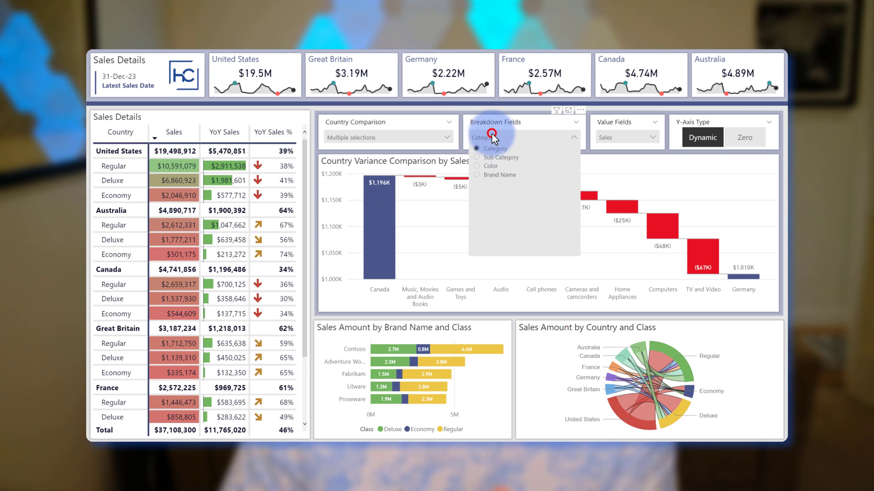
{"action": "left_click", "coordinate": [500, 157]}
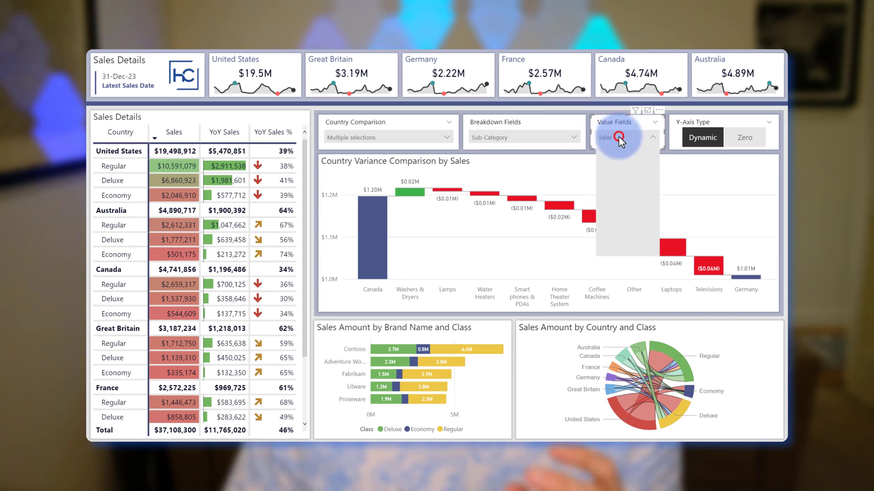
{"action": "left_click", "coordinate": [615, 137]}
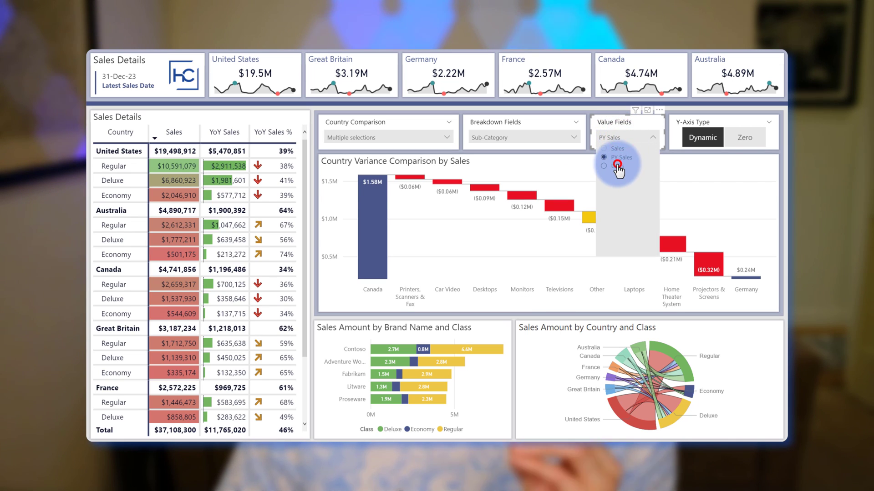
{"action": "left_click", "coordinate": [613, 158]}
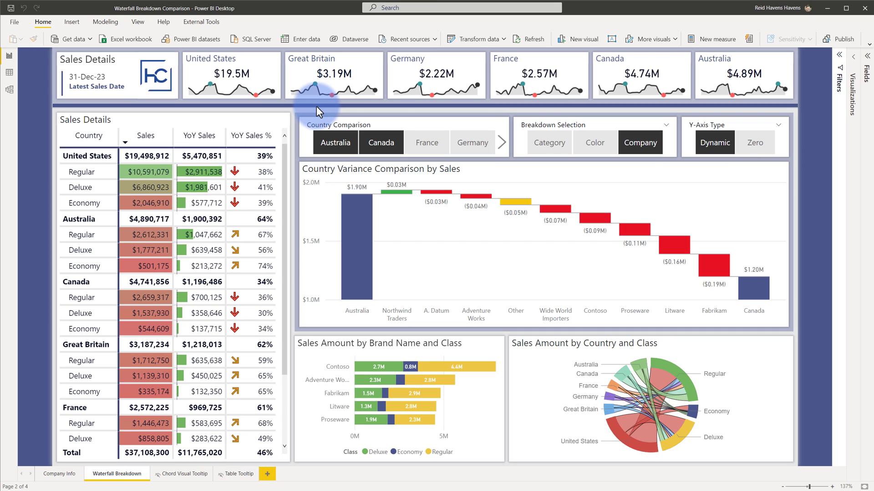
{"action": "mouse_move", "coordinate": [538, 129]}
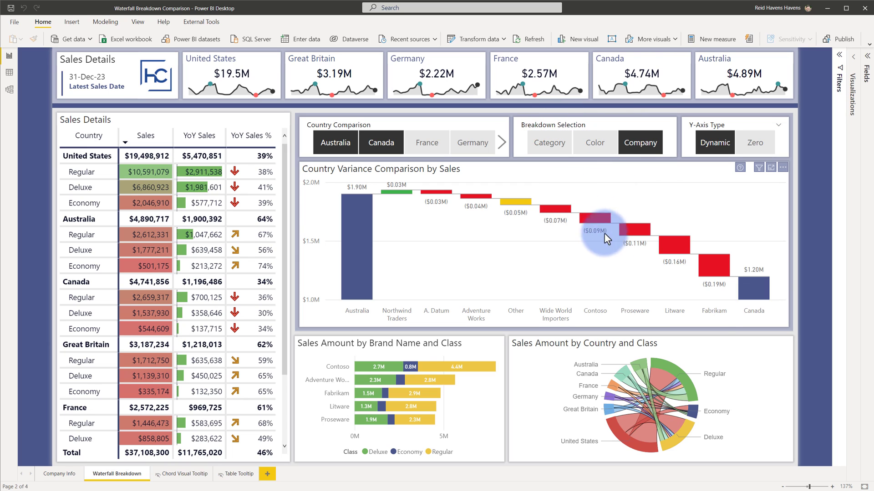
{"action": "mouse_move", "coordinate": [714, 323]}
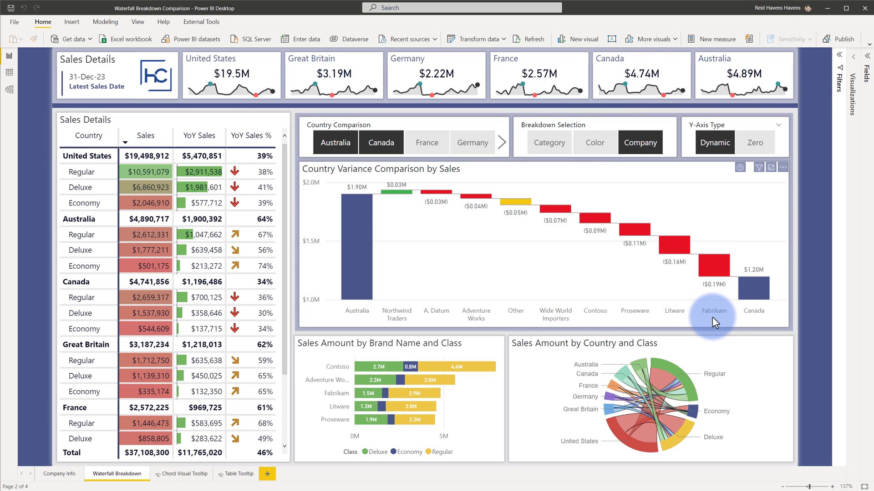
Break down by Category and compare Canada with France, dropping Australia and trying Germany
{"action": "left_click", "coordinate": [594, 142]}
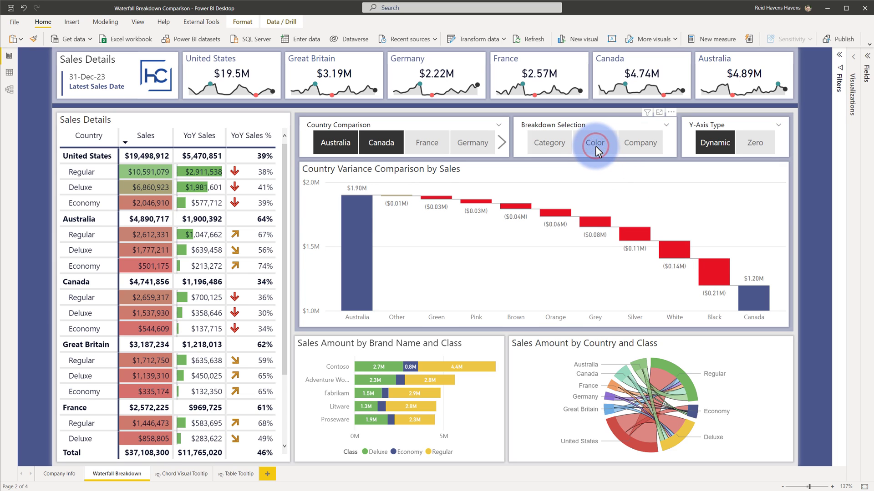
{"action": "left_click", "coordinate": [548, 142]}
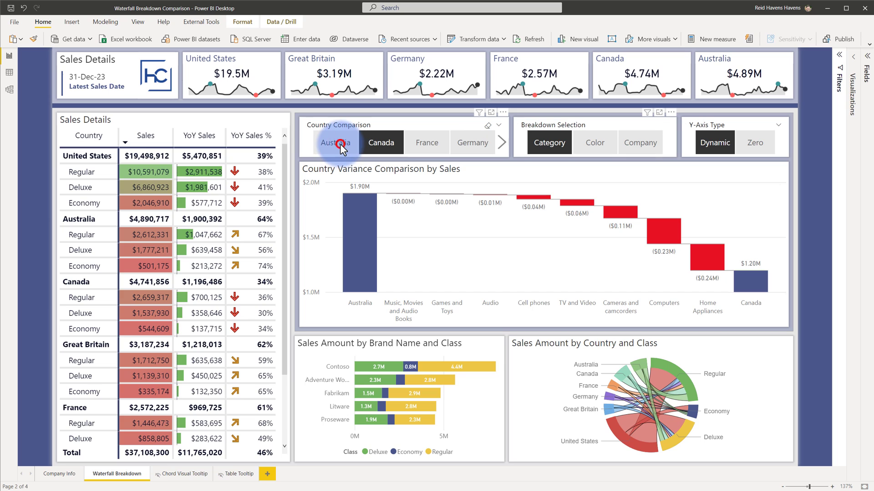
{"action": "left_click", "coordinate": [335, 142]}
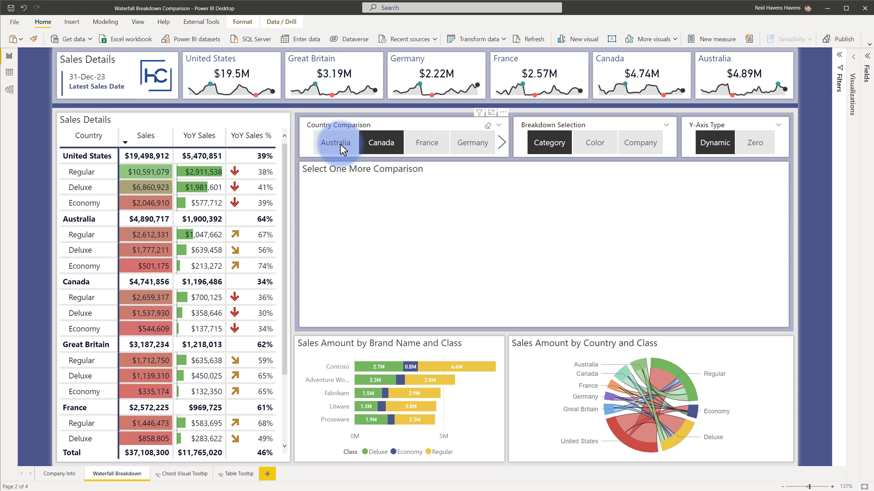
{"action": "left_click", "coordinate": [427, 142]}
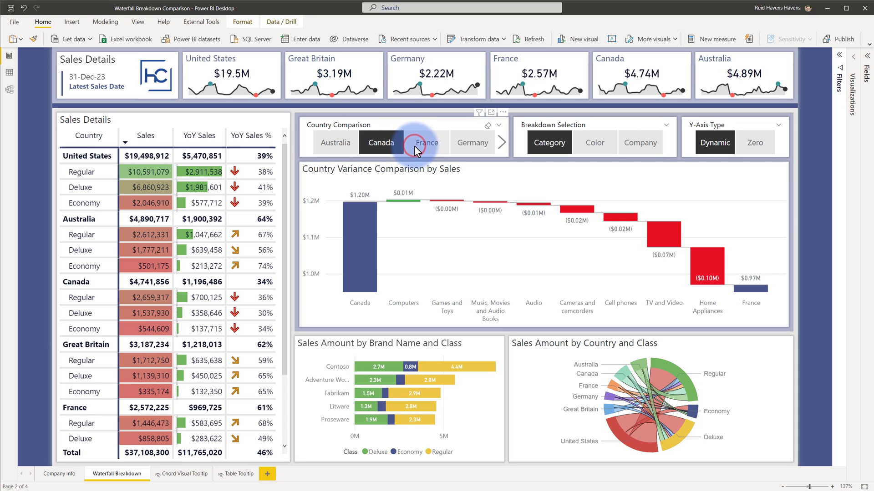
{"action": "left_click", "coordinate": [472, 142]}
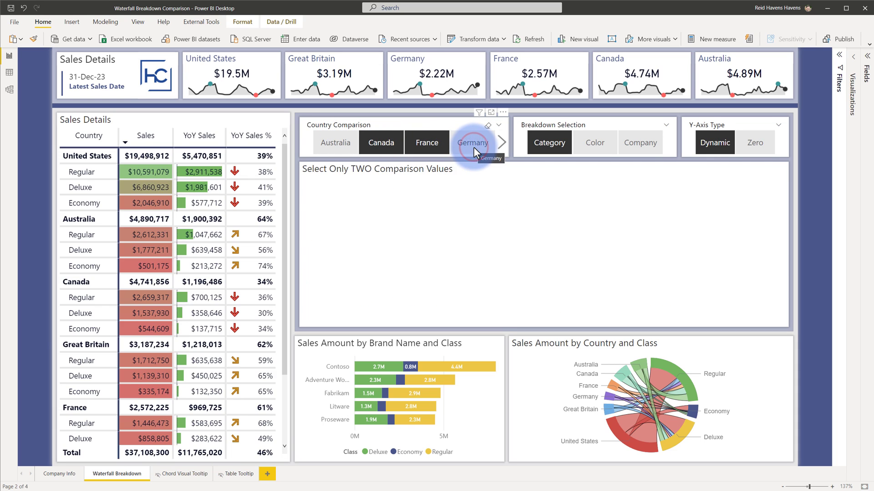
{"action": "left_click", "coordinate": [471, 142]}
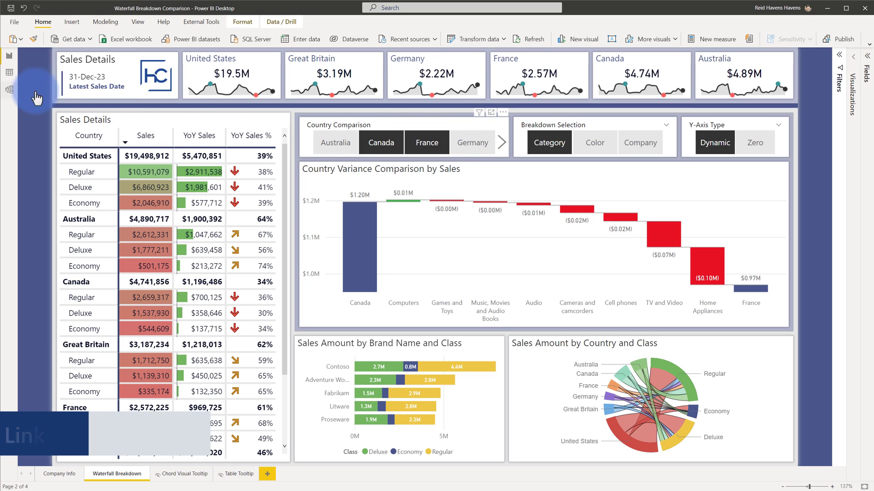
Open Data view and inspect the Breakdown Selection table's Selection grouping column
{"action": "left_click", "coordinate": [9, 90]}
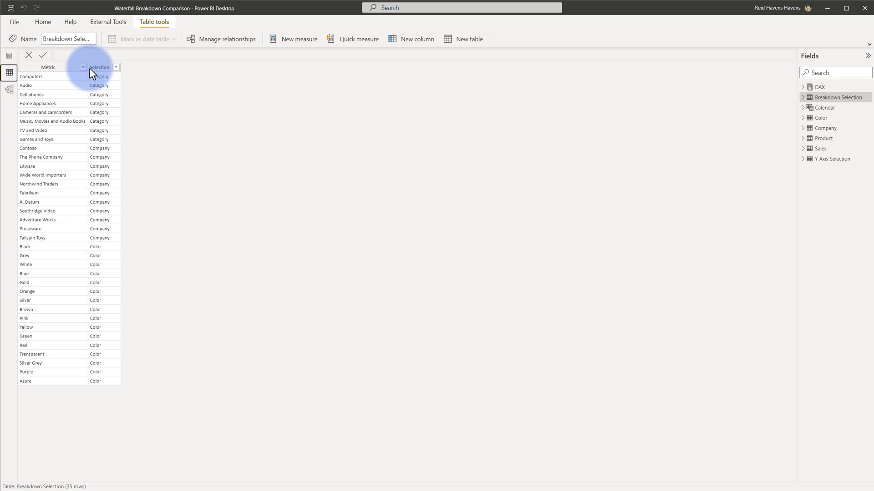
{"action": "left_click", "coordinate": [9, 89]}
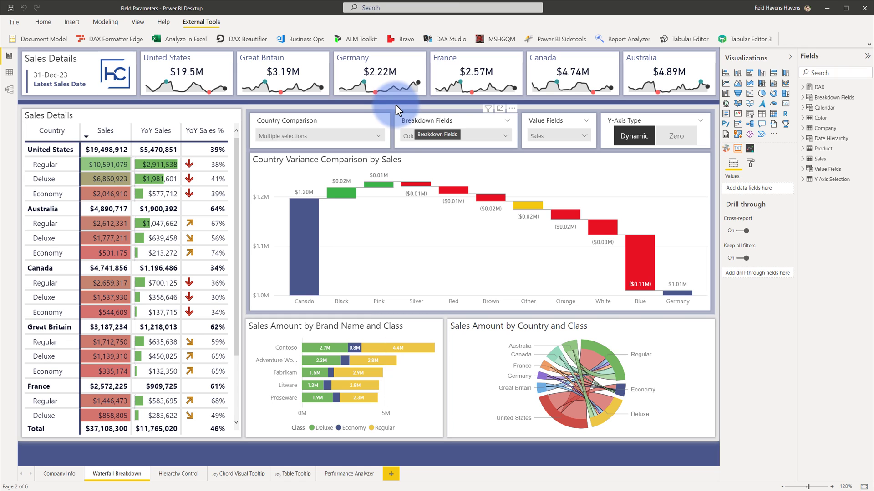
Cycle the breakdown through Category and Sub Category back to Color, then open Breakdown Fields actions
{"action": "left_click", "coordinate": [452, 136]}
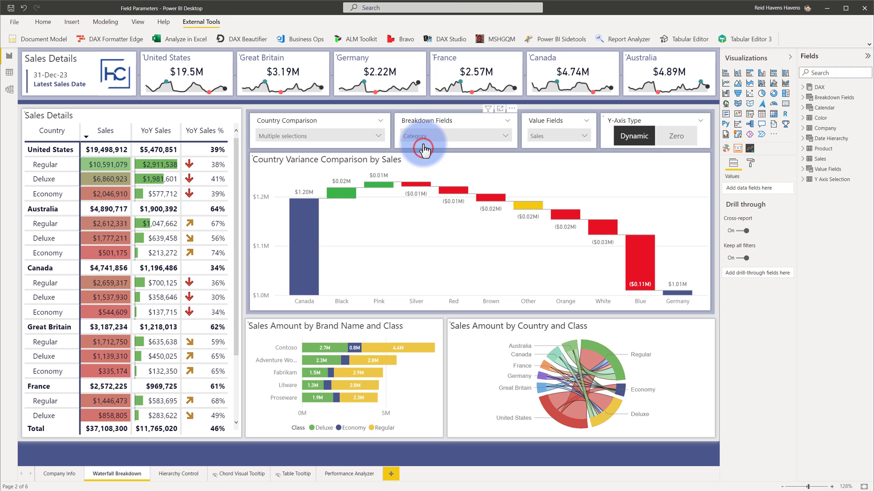
{"action": "left_click", "coordinate": [453, 136]}
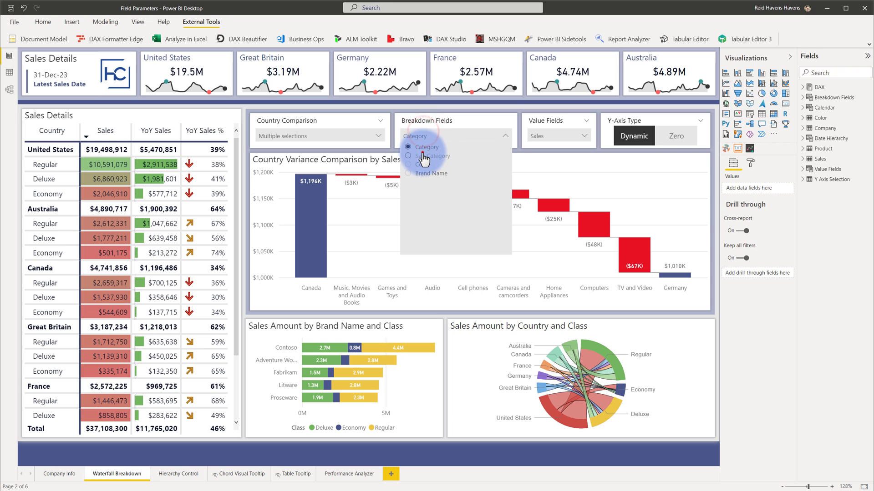
{"action": "left_click", "coordinate": [425, 156]}
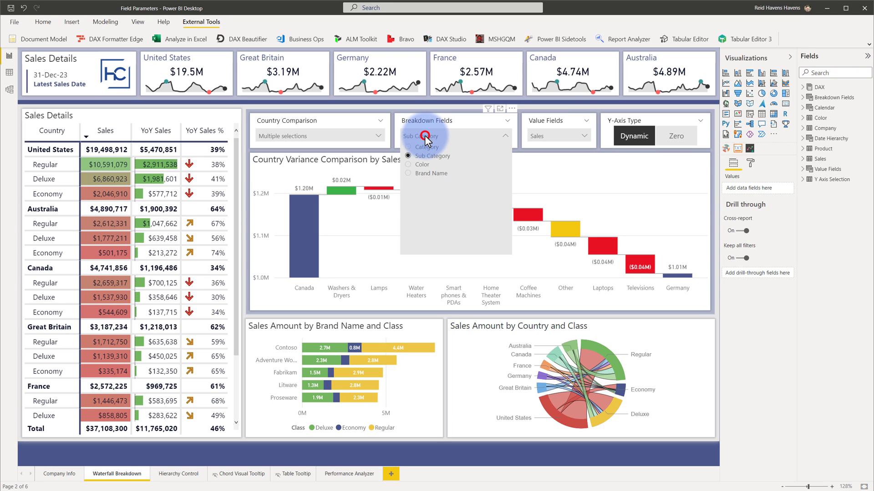
{"action": "left_click", "coordinate": [432, 174]}
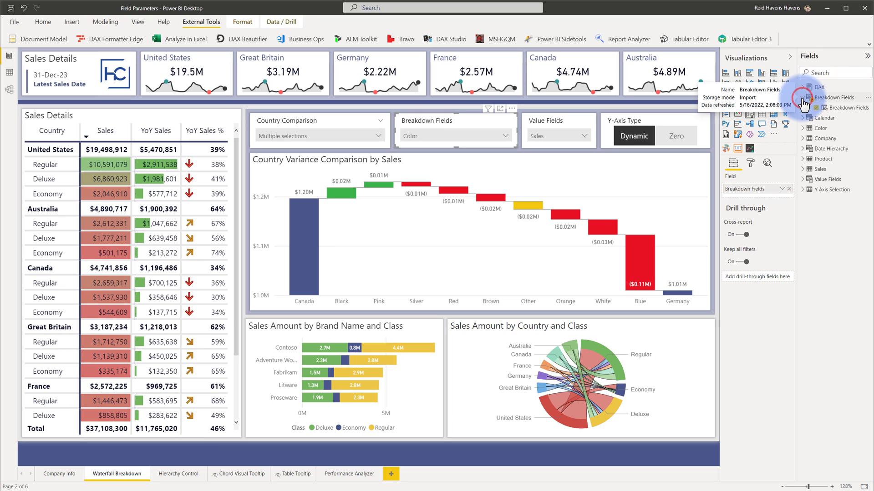
{"action": "right_click", "coordinate": [832, 97]}
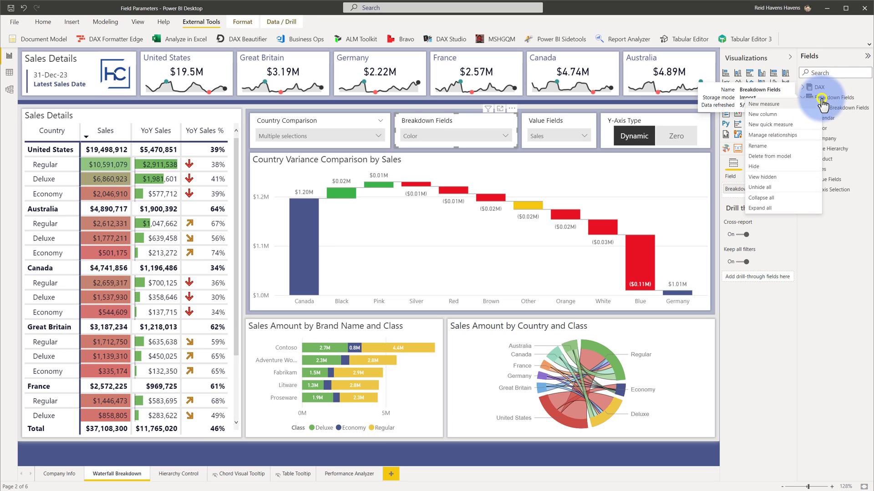
{"action": "left_click", "coordinate": [817, 97]}
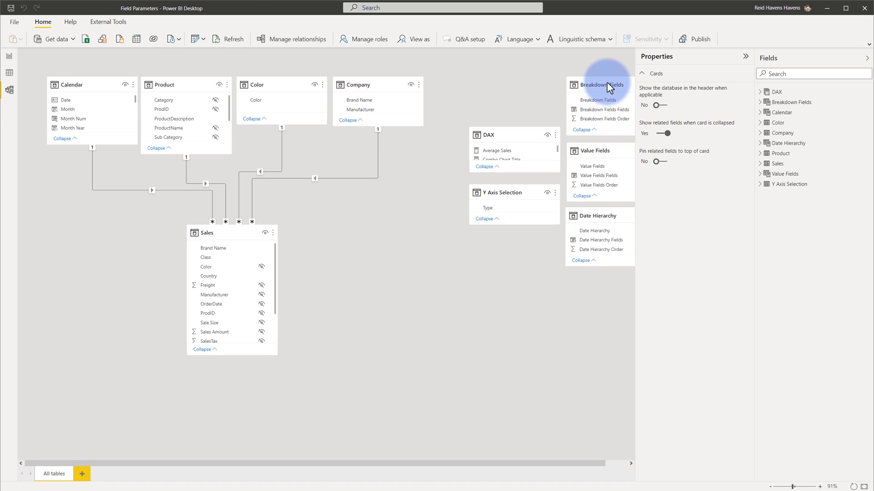
{"action": "left_click_drag", "start_coordinate": [599, 84], "coordinate": [367, 268]}
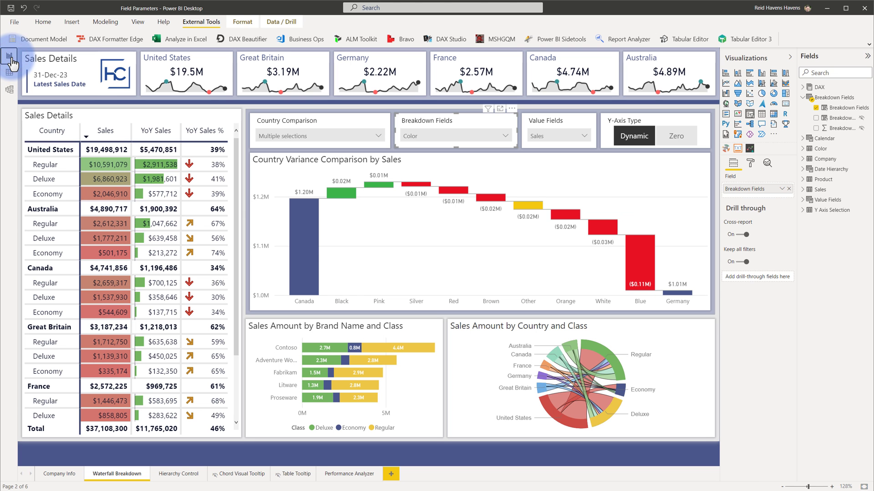
{"action": "left_click", "coordinate": [15, 21]}
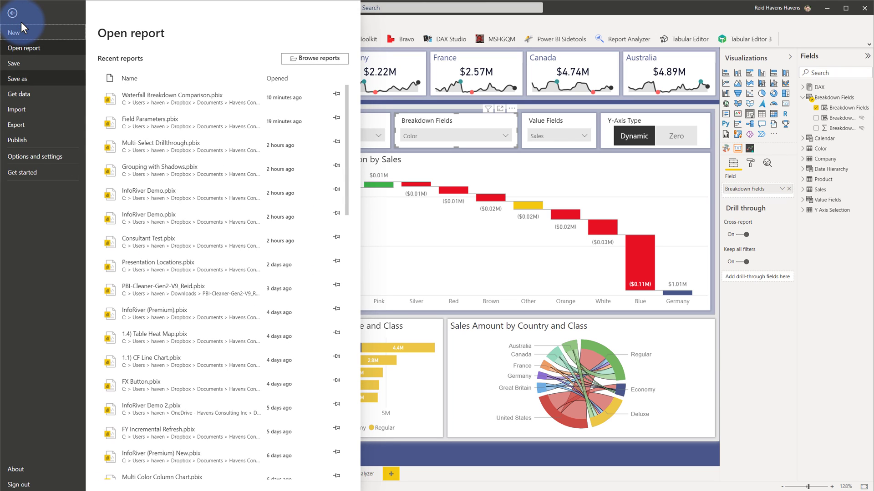
{"action": "left_click", "coordinate": [35, 156]}
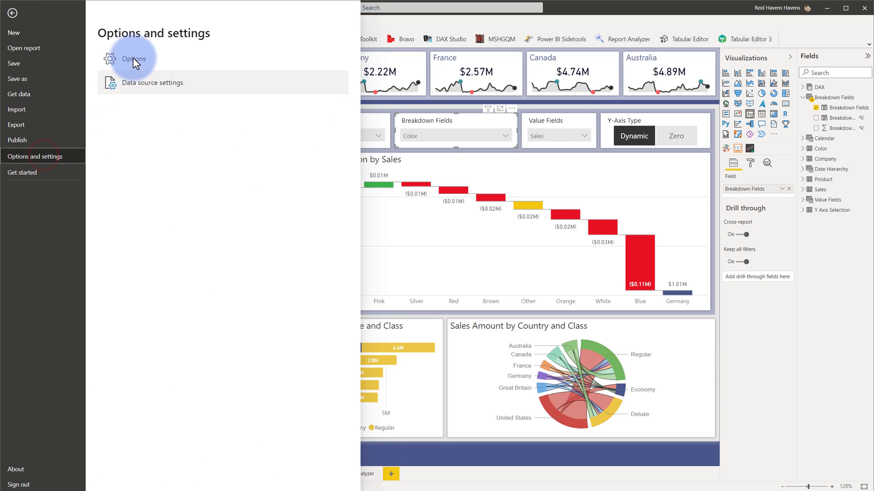
{"action": "left_click", "coordinate": [134, 59]}
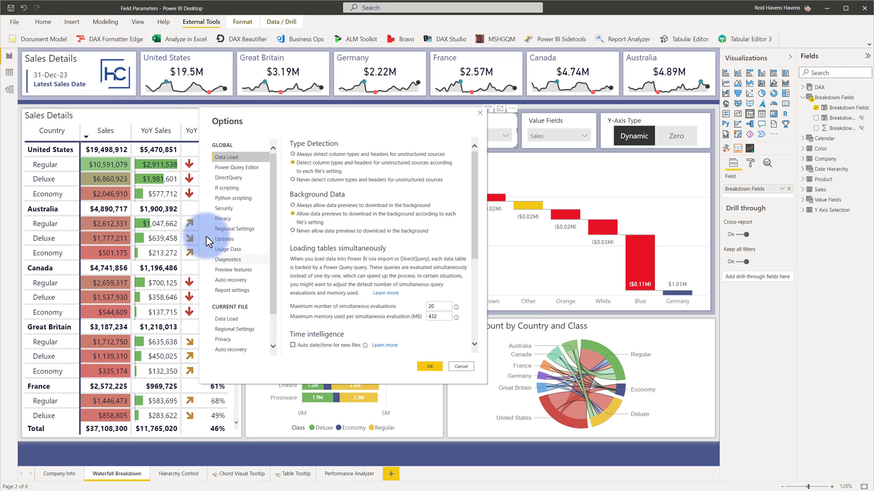
{"action": "left_click", "coordinate": [233, 269]}
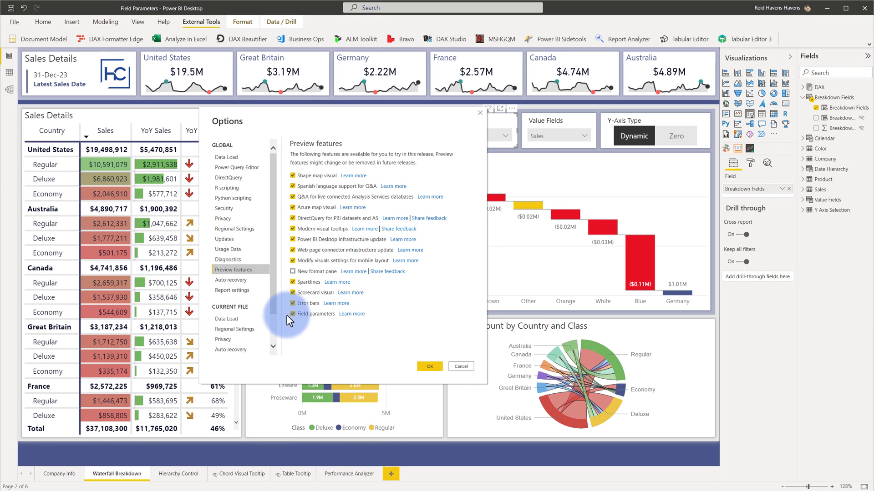
{"action": "left_click", "coordinate": [293, 313]}
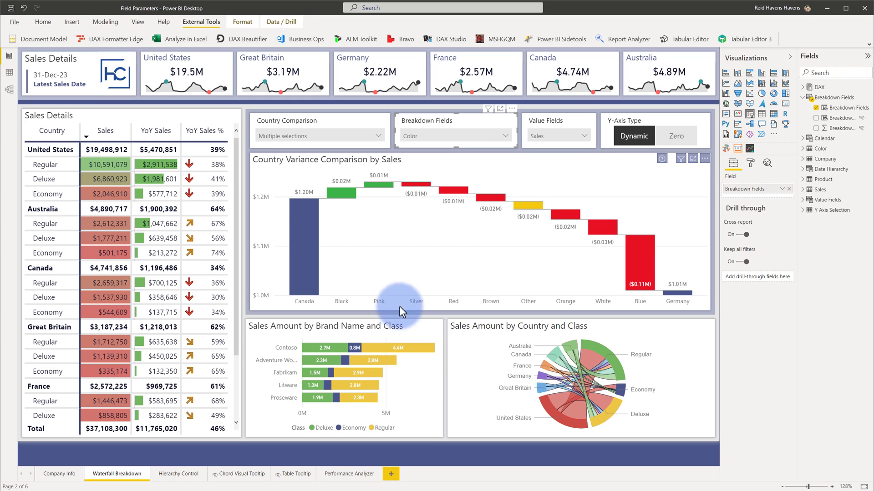
{"action": "left_click", "coordinate": [105, 22]}
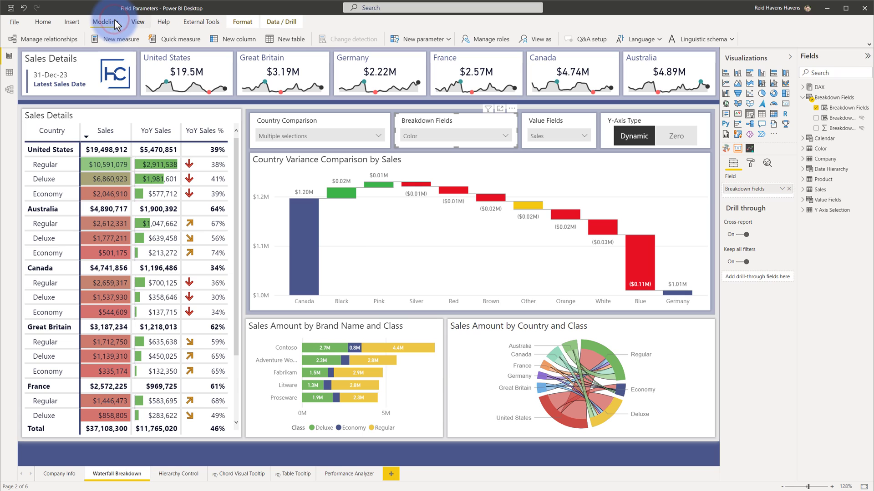
{"action": "mouse_move", "coordinate": [450, 45]}
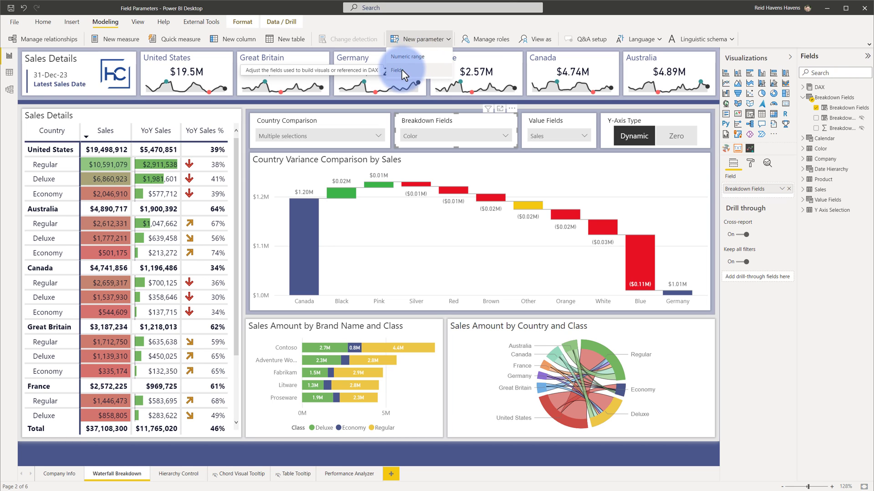
{"action": "left_click", "coordinate": [396, 71]}
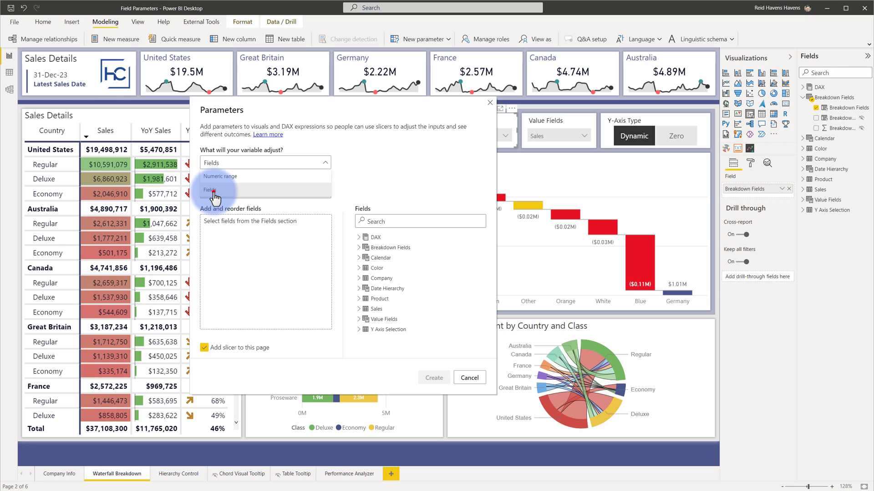
{"action": "left_click", "coordinate": [213, 190]}
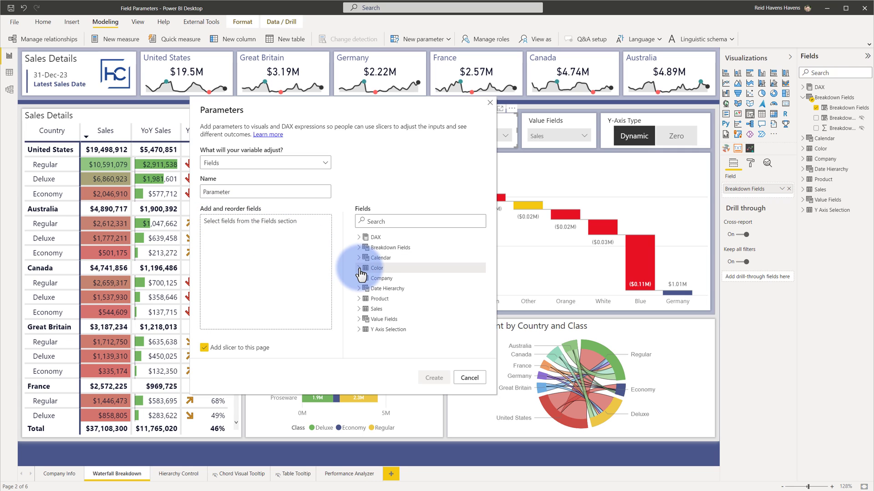
{"action": "left_click", "coordinate": [371, 268]}
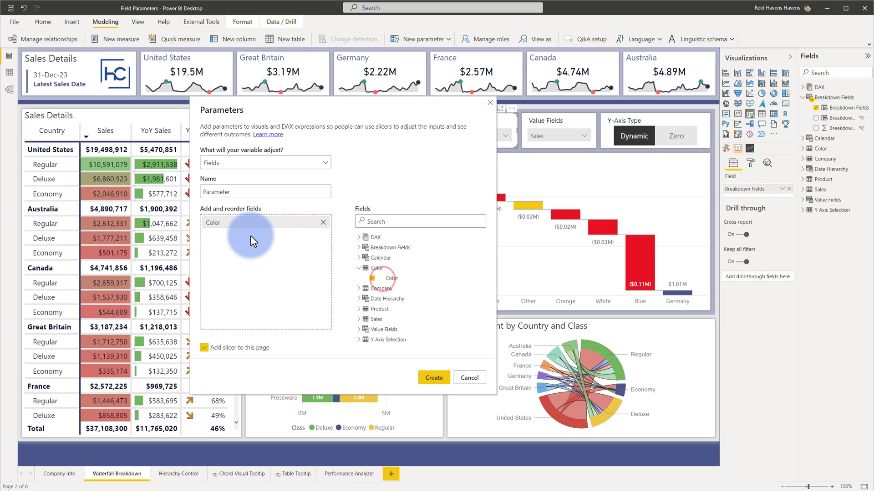
{"action": "left_click", "coordinate": [359, 288]}
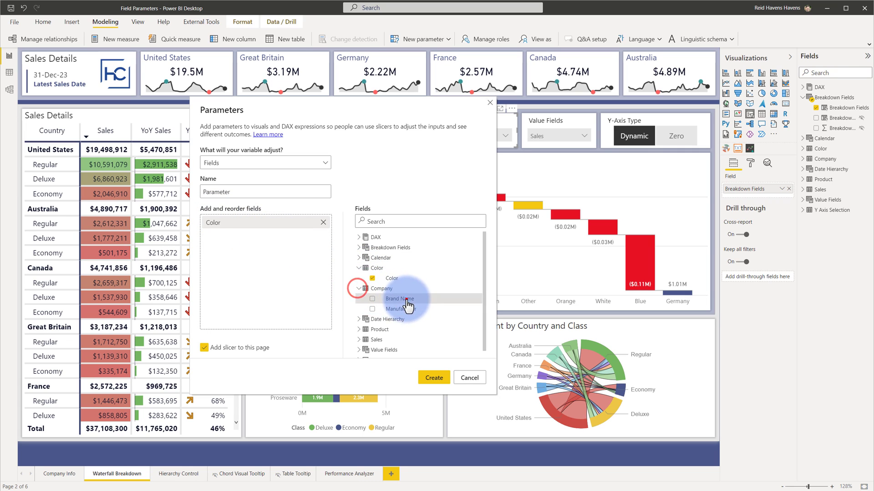
{"action": "left_click", "coordinate": [372, 299]}
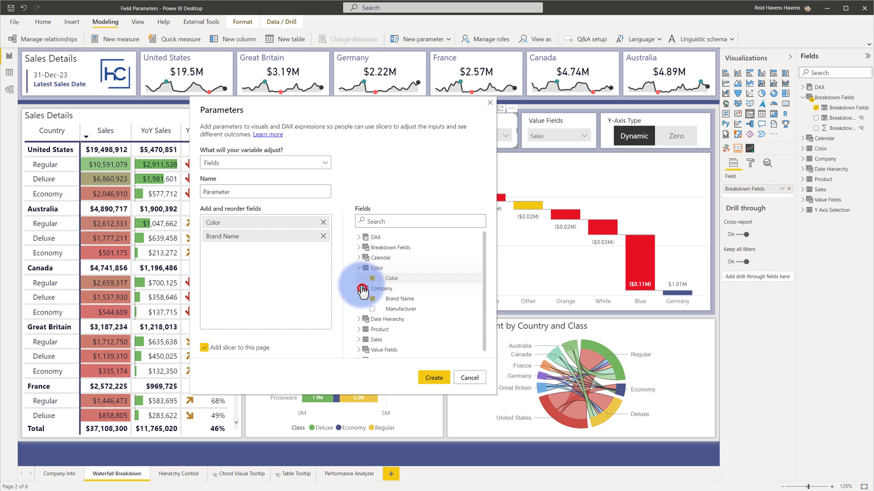
{"action": "left_click", "coordinate": [360, 268]}
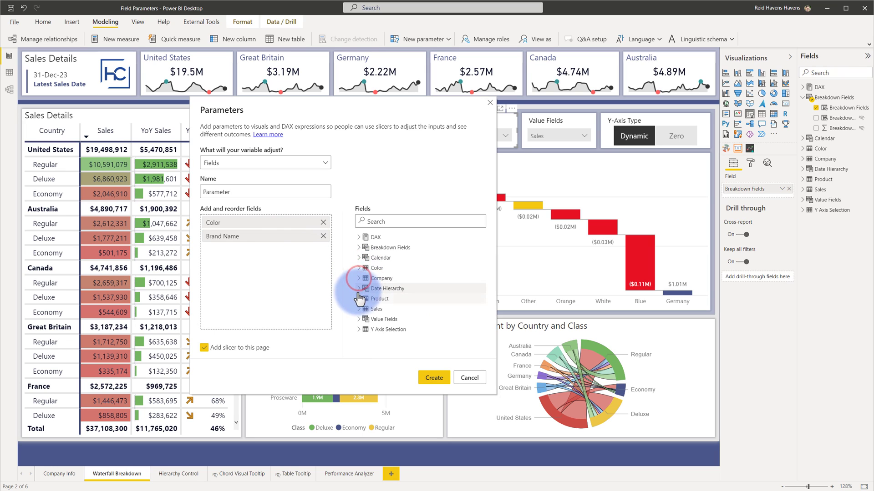
{"action": "left_click", "coordinate": [373, 309]}
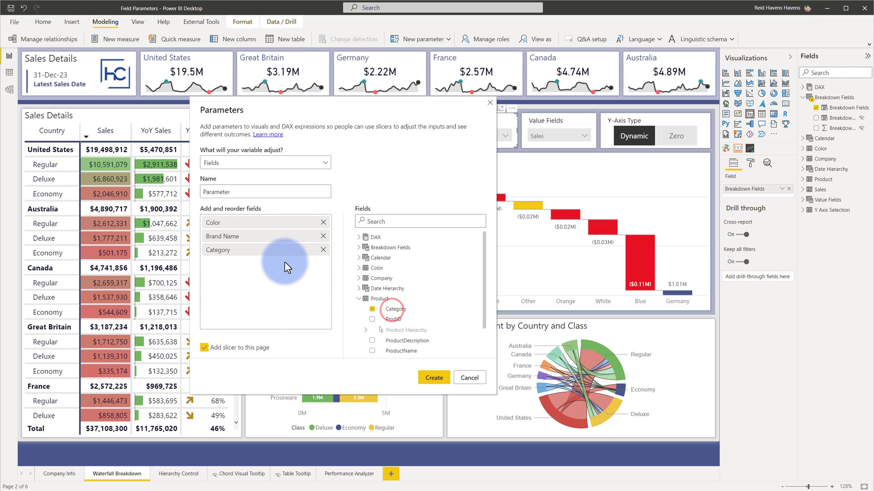
{"action": "left_click", "coordinate": [372, 340]}
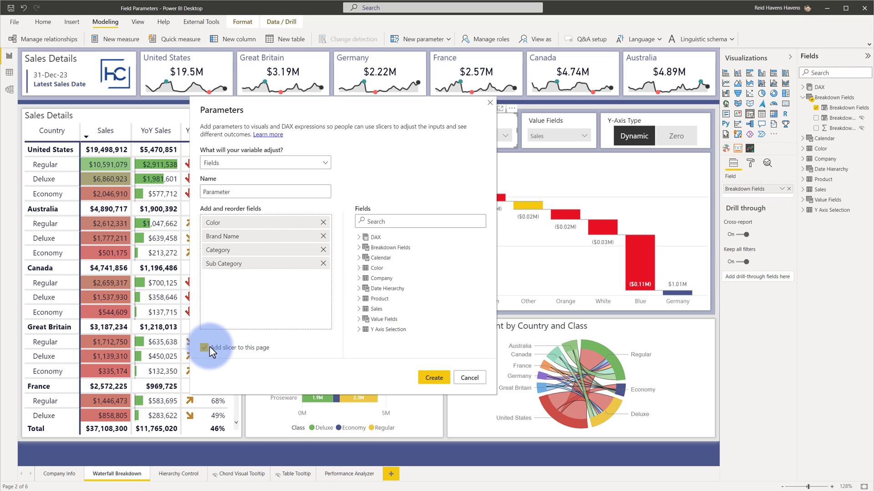
{"action": "left_click", "coordinate": [205, 347]}
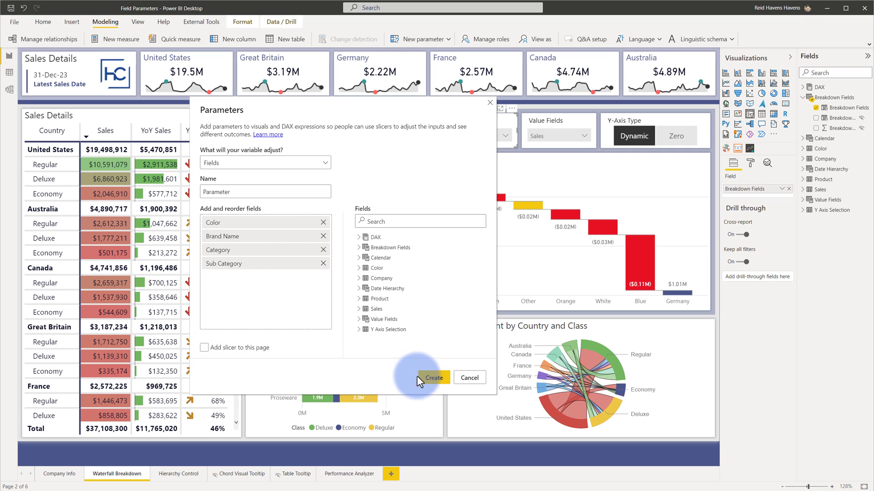
{"action": "left_click", "coordinate": [205, 347]}
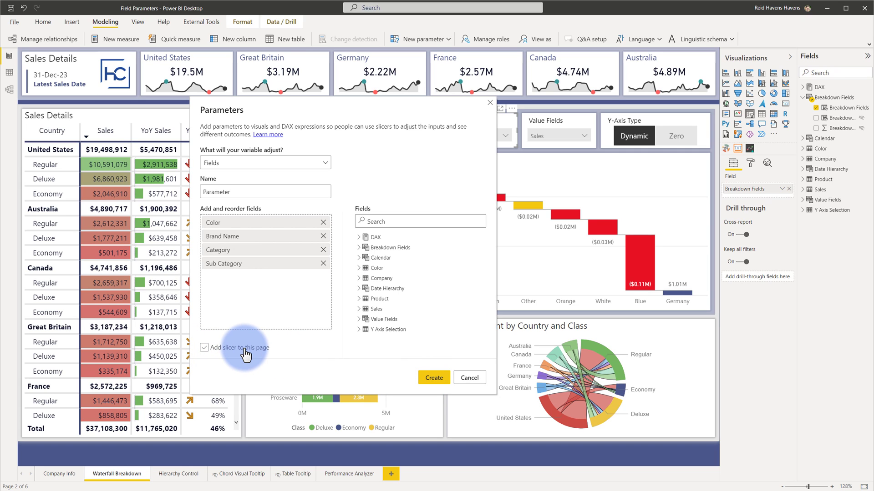
{"action": "left_click", "coordinate": [204, 348]}
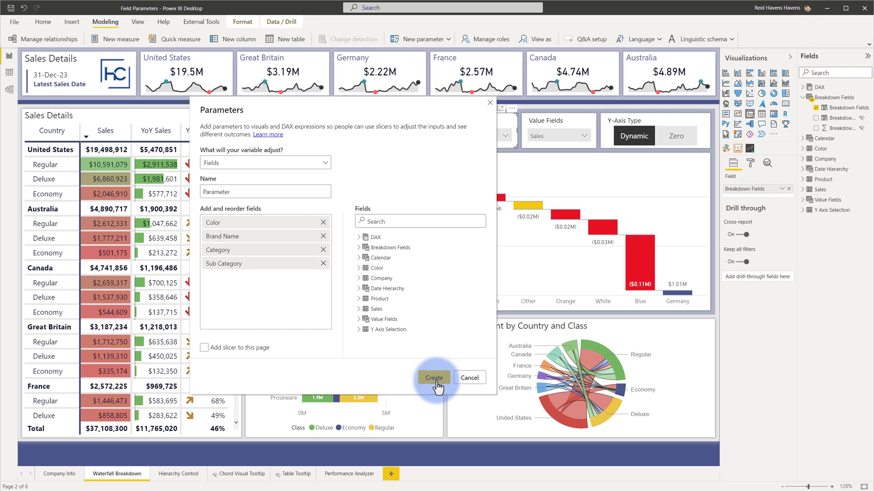
{"action": "left_click", "coordinate": [434, 378]}
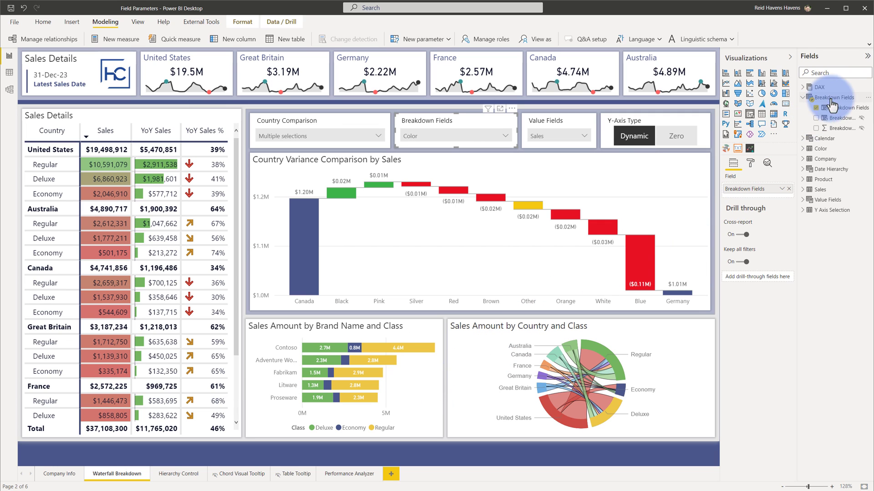
{"action": "left_click", "coordinate": [834, 97]}
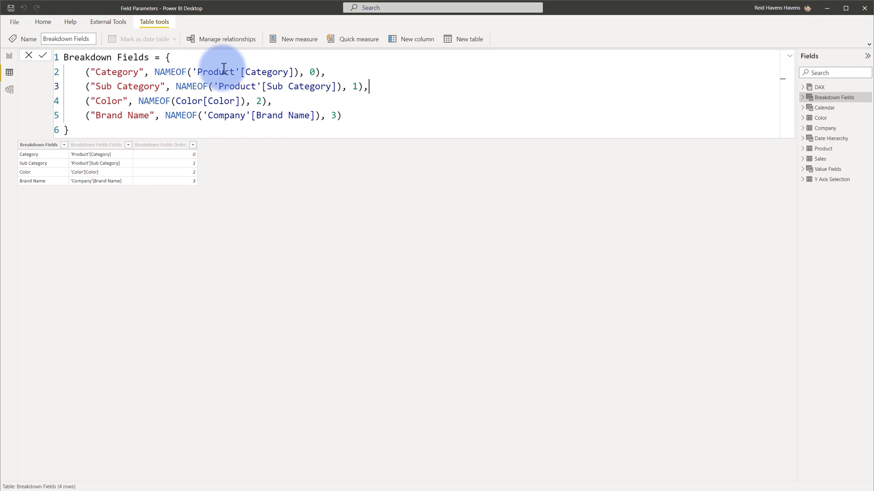
{"action": "mouse_move", "coordinate": [87, 136]}
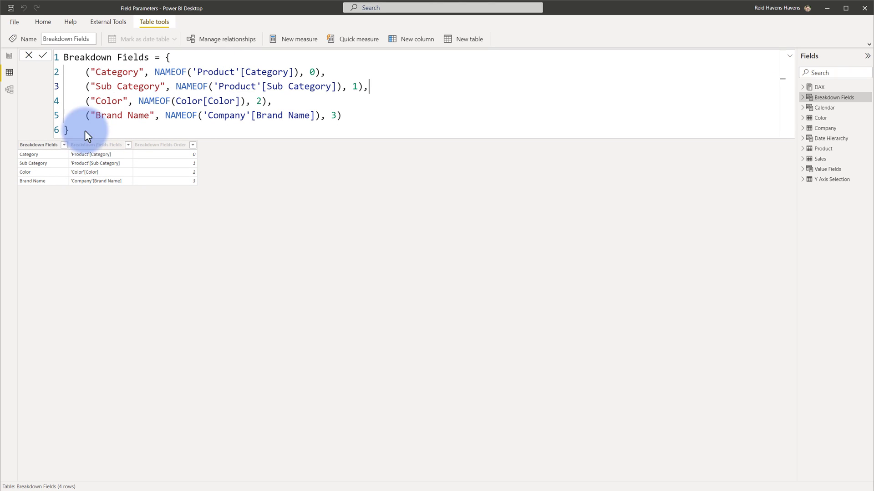
Review the Breakdown Fields columns and edit the formula to label Sub Category as Sub-Category
{"action": "left_click", "coordinate": [95, 144]}
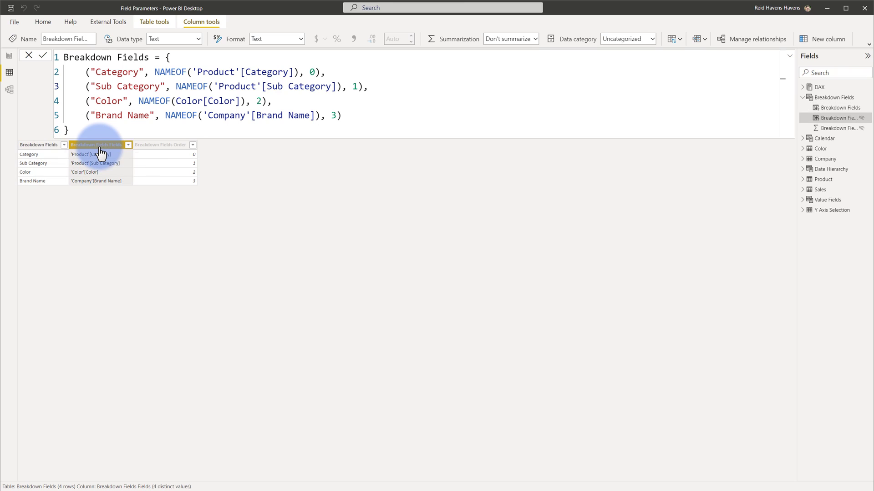
{"action": "left_click", "coordinate": [161, 145]}
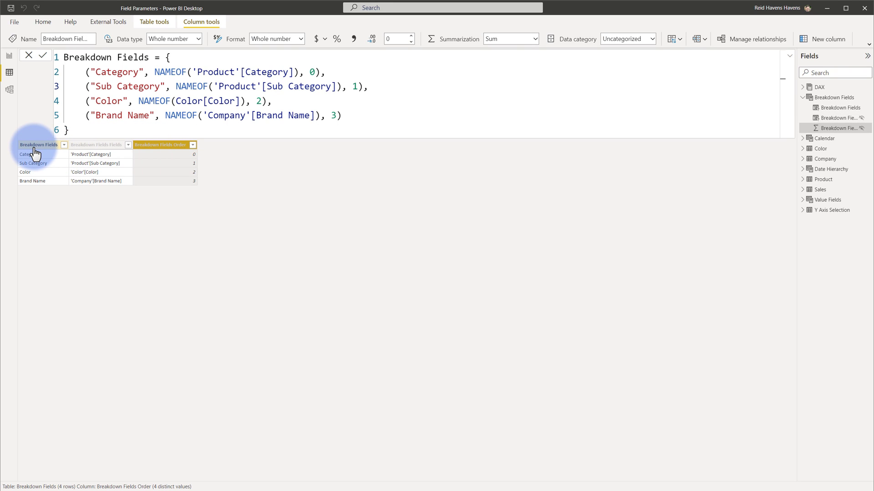
{"action": "left_click", "coordinate": [37, 144]}
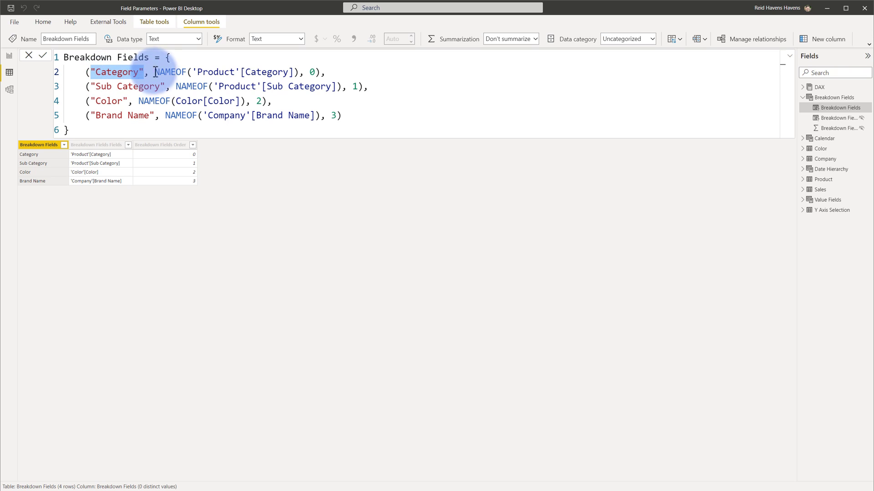
{"action": "left_click_drag", "start_coordinate": [156, 72], "coordinate": [301, 72]}
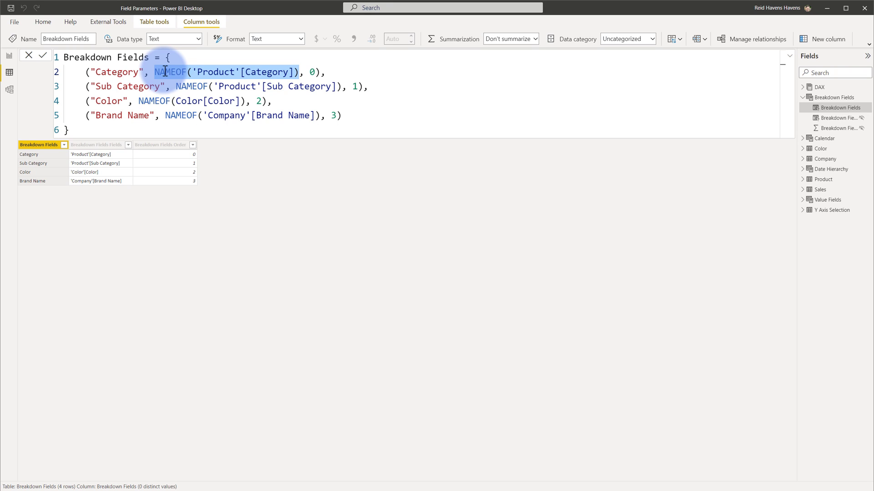
{"action": "type", "text": "-"}
{"action": "key", "text": "enter"}
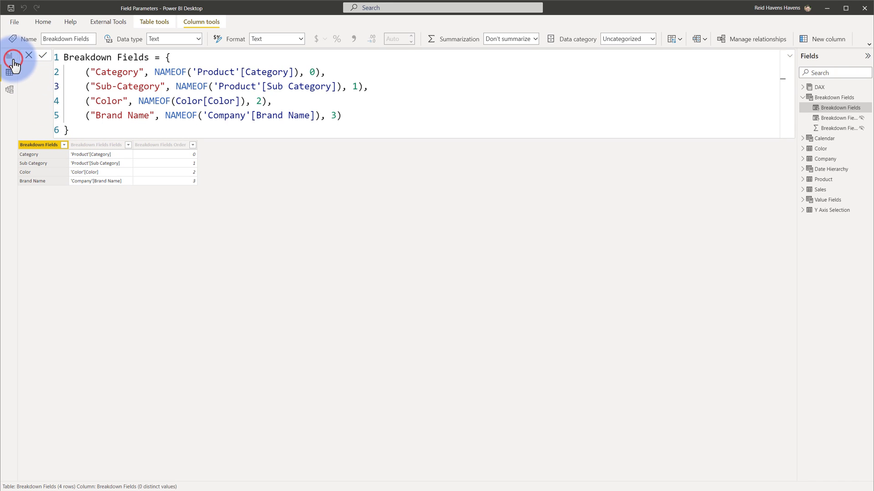
Commit the formula and set the chart's breakdown field to show values of the selected field
{"action": "left_click", "coordinate": [42, 55]}
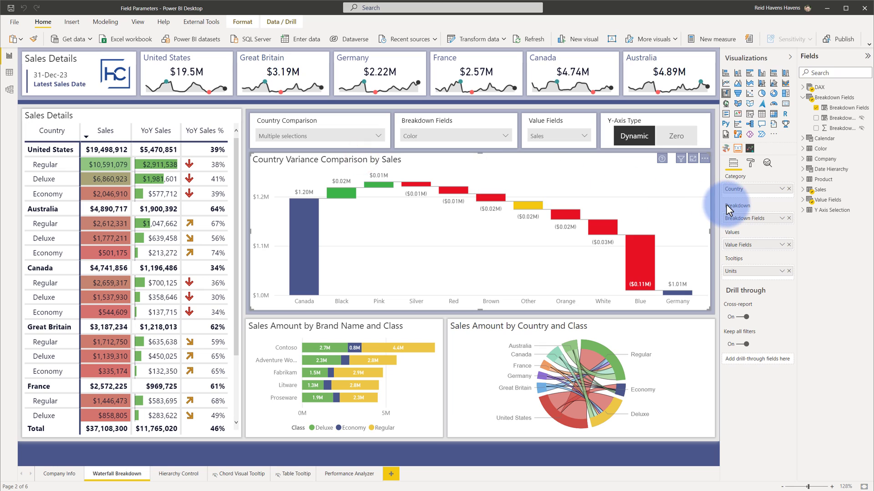
{"action": "mouse_move", "coordinate": [737, 205]}
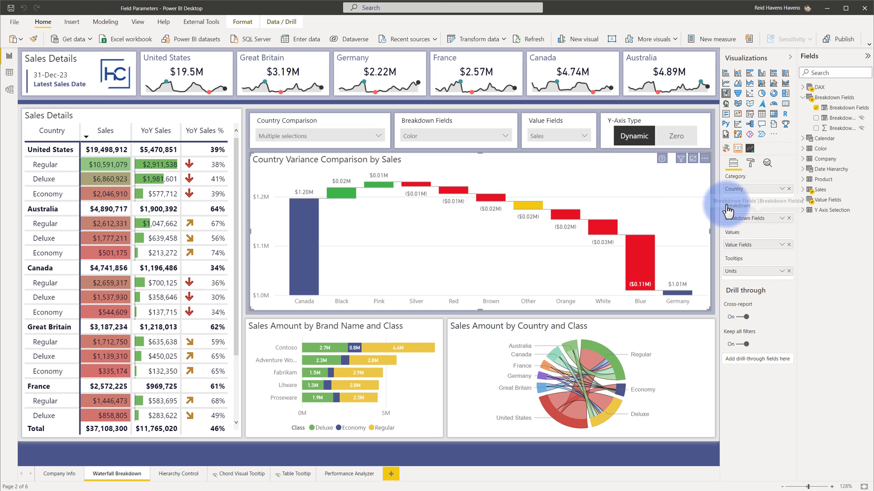
{"action": "left_click", "coordinate": [782, 218]}
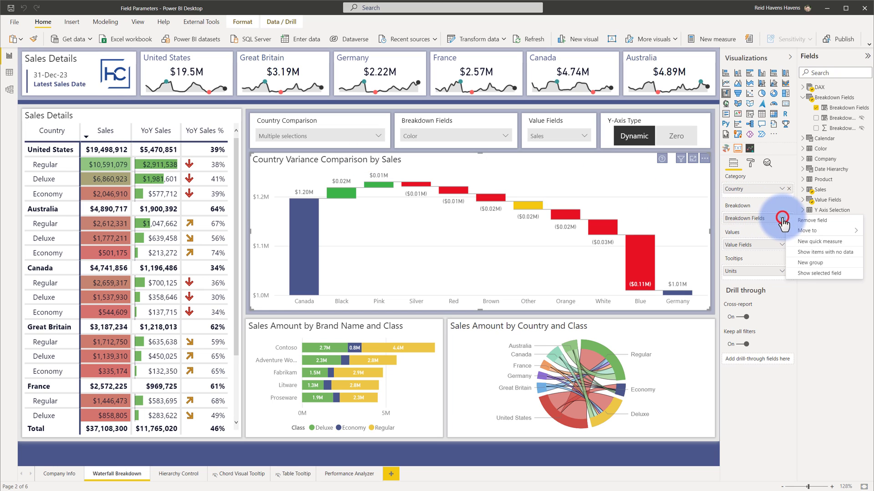
{"action": "mouse_move", "coordinate": [819, 273]}
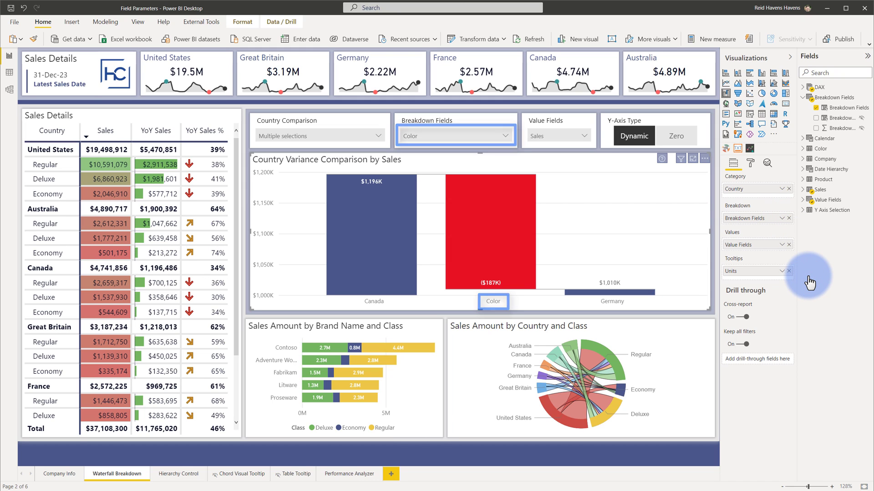
{"action": "left_click", "coordinate": [781, 218]}
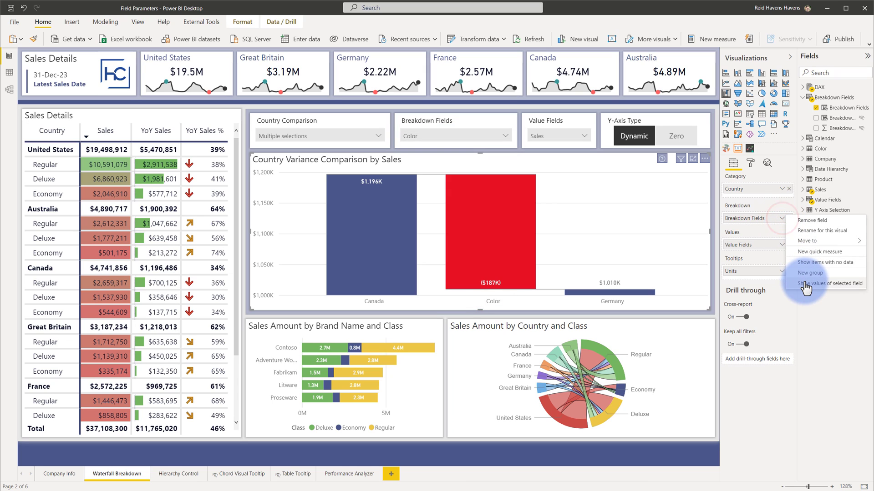
{"action": "left_click", "coordinate": [828, 283]}
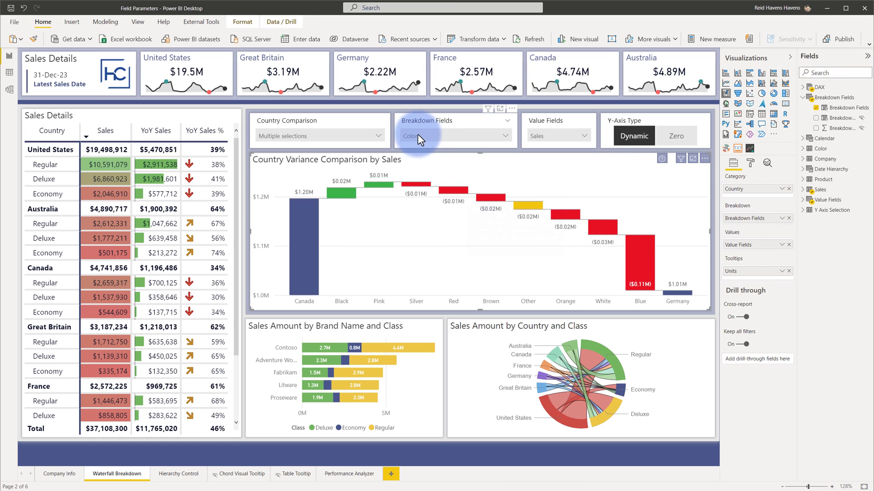
{"action": "mouse_move", "coordinate": [442, 146]}
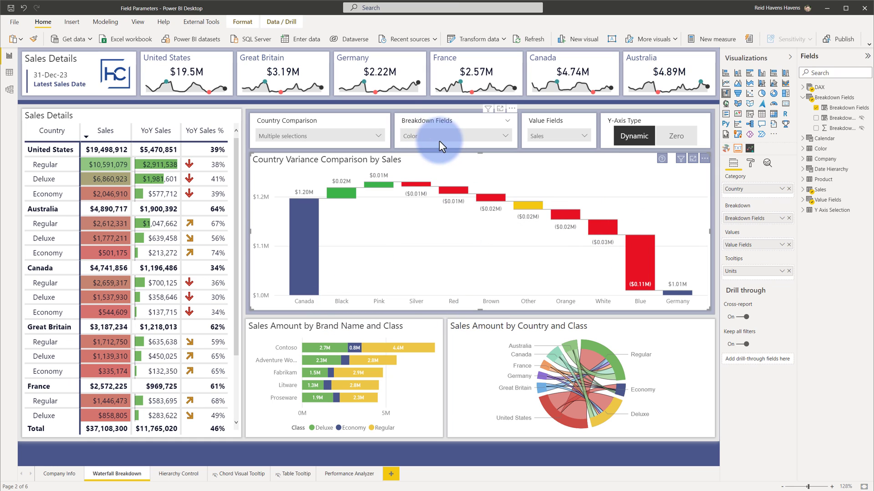
Select Sub-Category in the Breakdown Fields slicer
{"action": "left_click", "coordinate": [454, 136]}
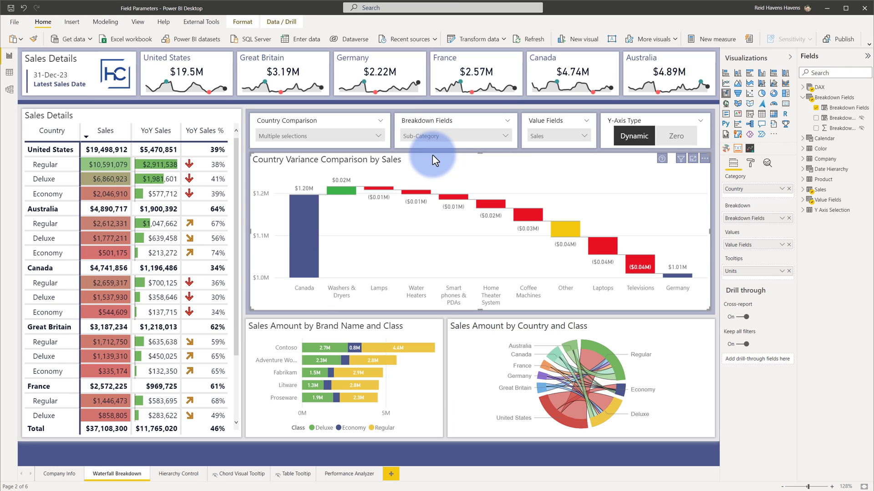
{"action": "left_click", "coordinate": [442, 121]}
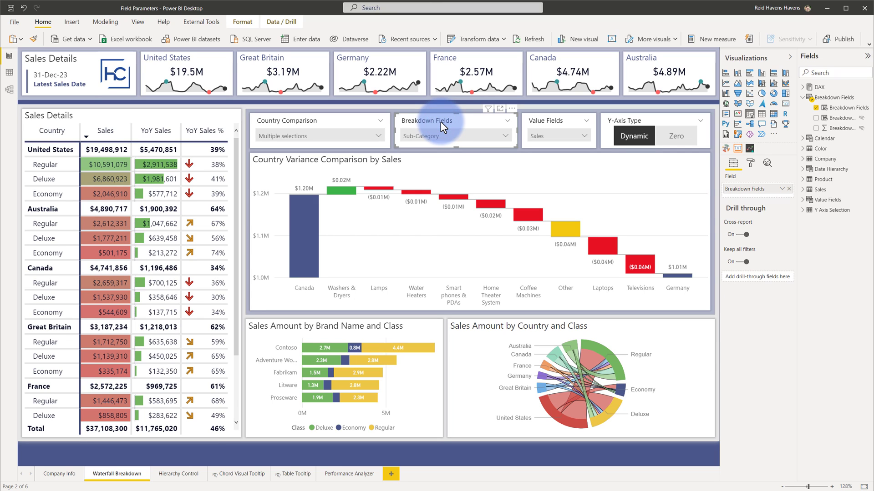
{"action": "left_click", "coordinate": [432, 162]}
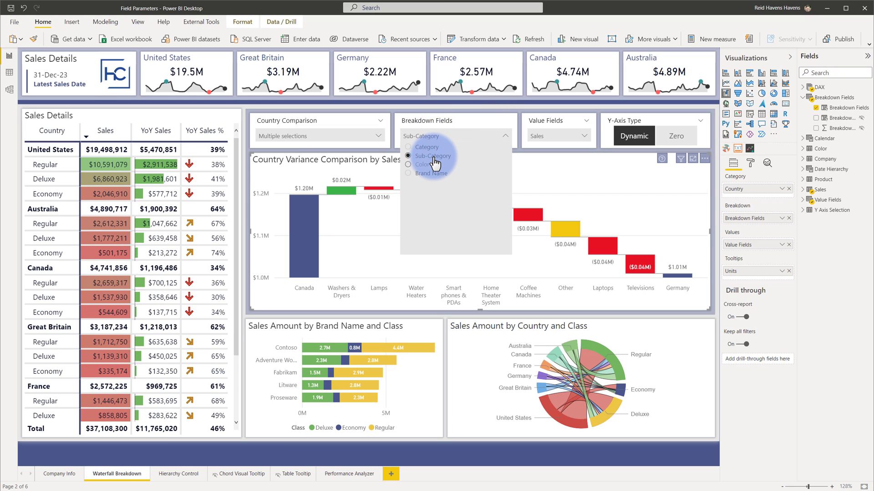
{"action": "left_click", "coordinate": [432, 156]}
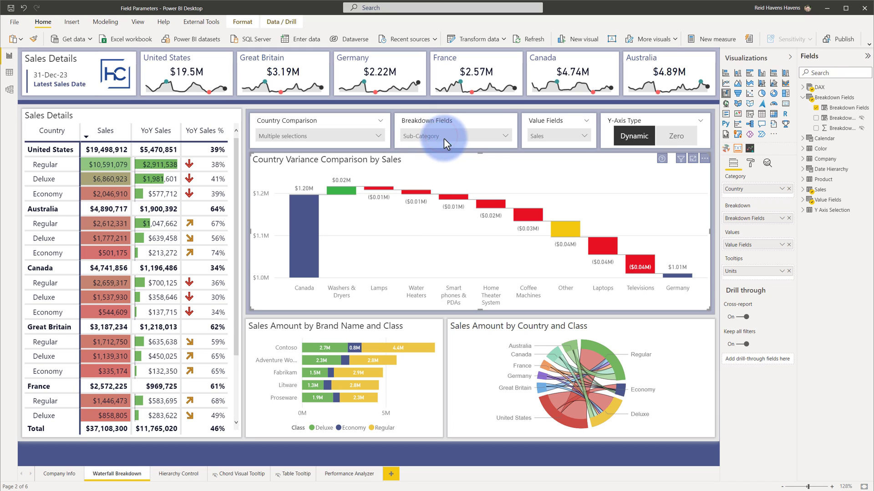
{"action": "mouse_move", "coordinate": [589, 265]}
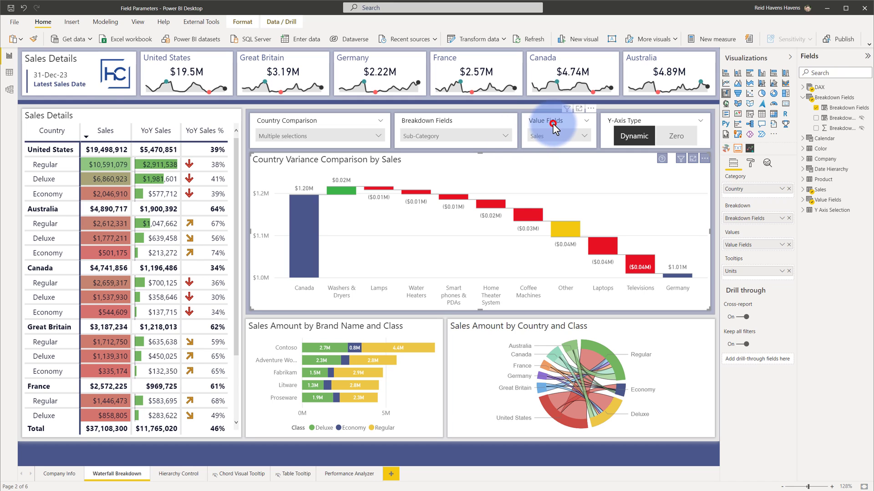
Switch the Value Fields slicer to Units, passing through PY Sales
{"action": "left_click", "coordinate": [557, 129]}
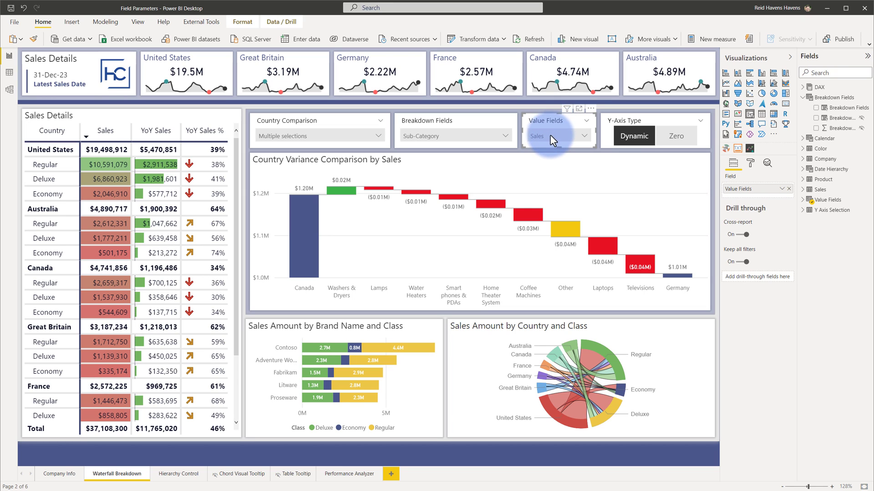
{"action": "left_click", "coordinate": [552, 136]}
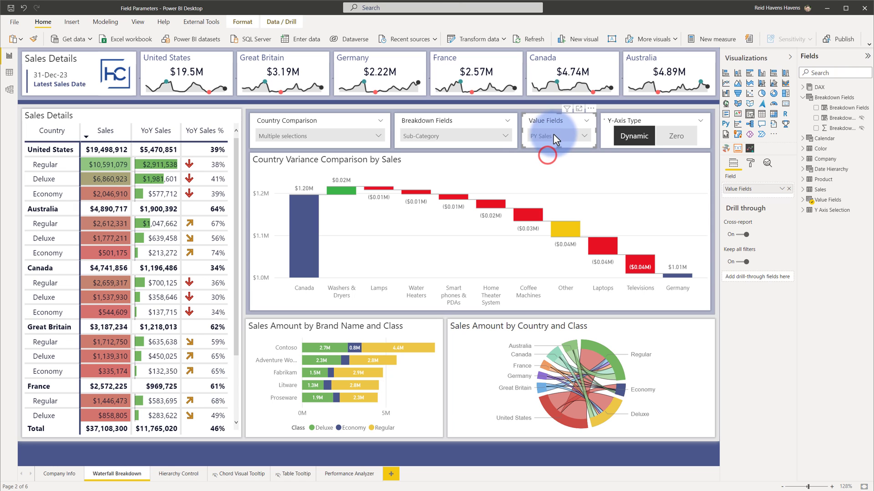
{"action": "left_click", "coordinate": [557, 136]}
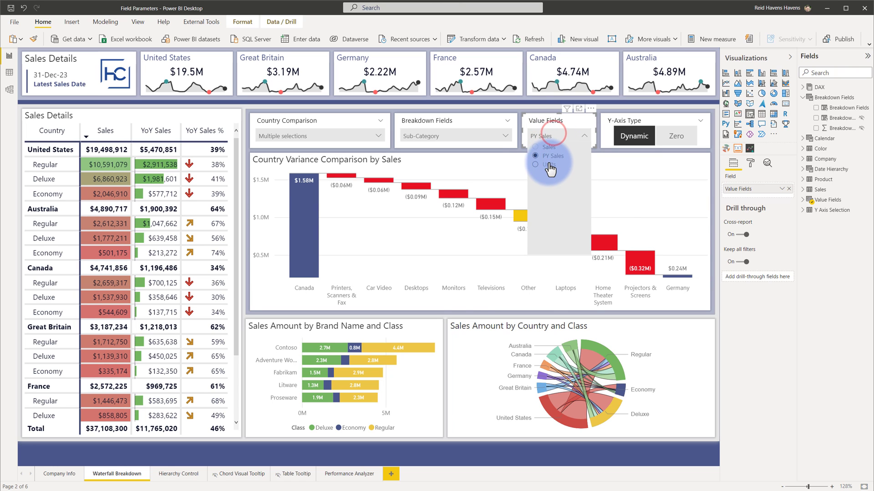
{"action": "left_click", "coordinate": [549, 165]}
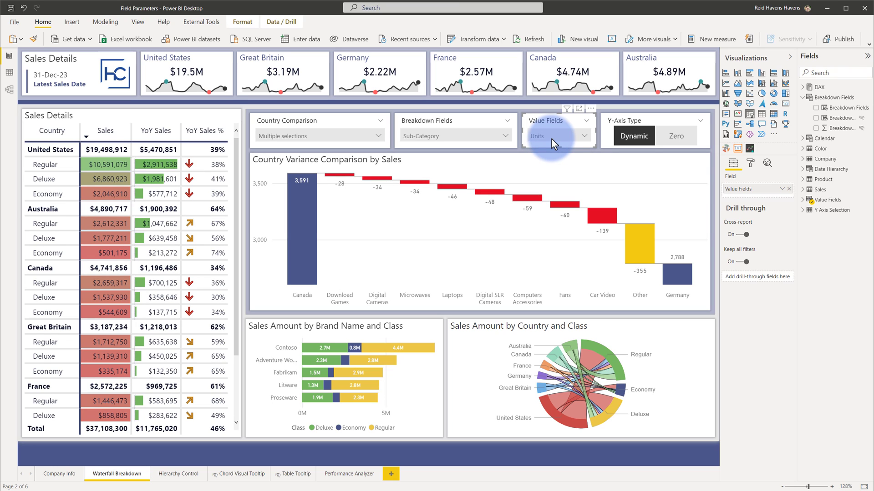
{"action": "mouse_move", "coordinate": [499, 161]}
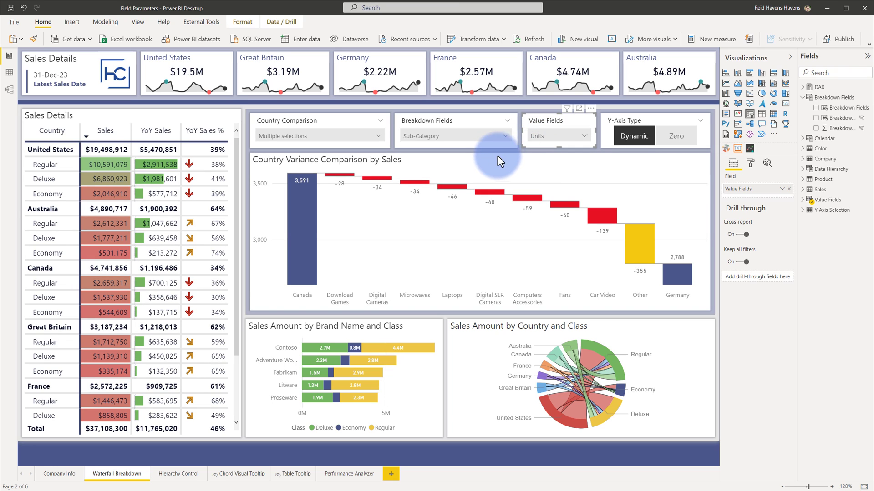
Select the waterfall and expand the Value Fields table to bring up its actions
{"action": "left_click", "coordinate": [496, 162]}
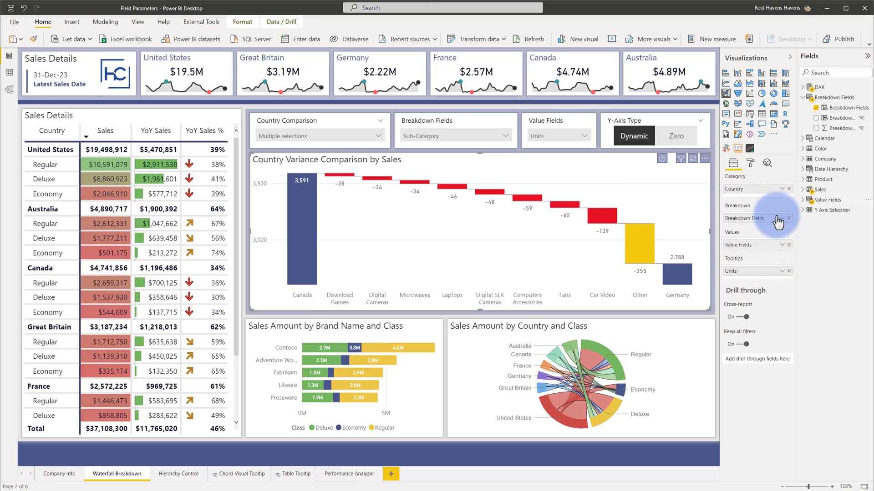
{"action": "left_click", "coordinate": [802, 200]}
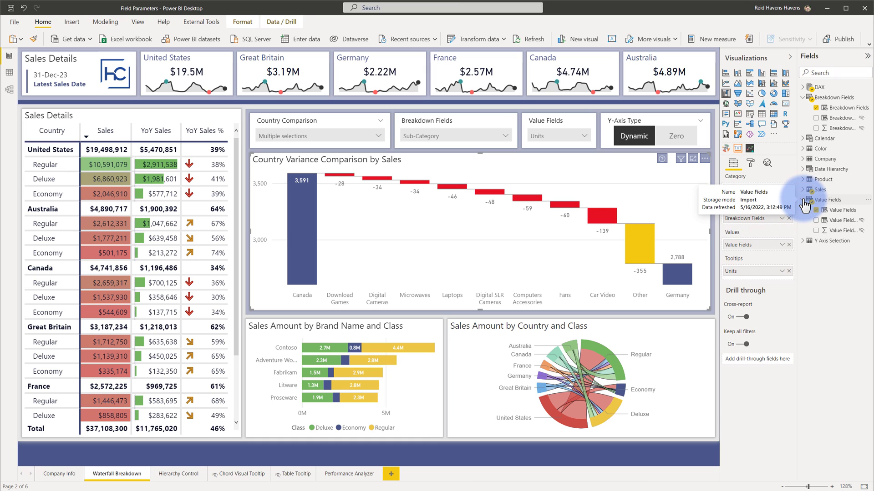
{"action": "right_click", "coordinate": [822, 211]}
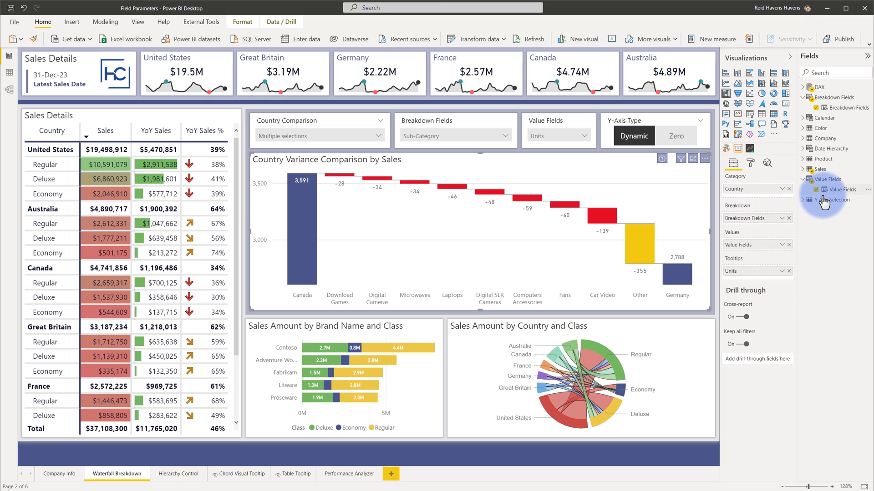
{"action": "mouse_move", "coordinate": [843, 189]}
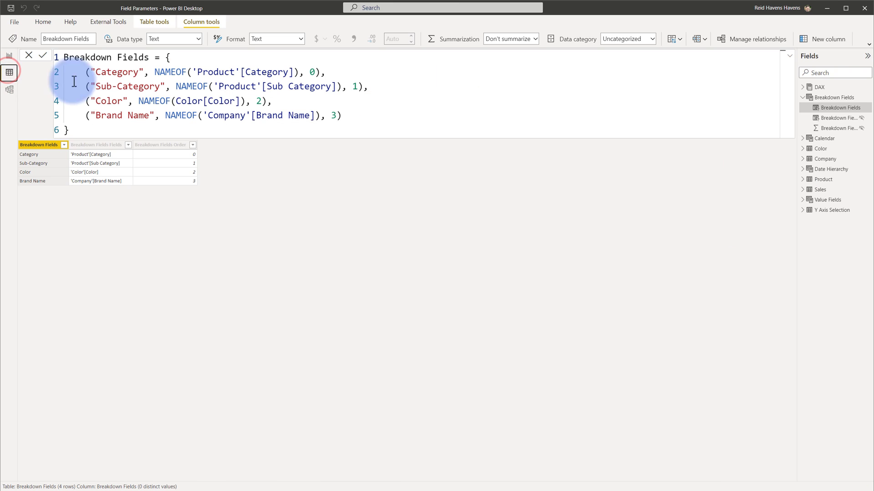
Return to the Waterfall Breakdown report page from Data view
{"action": "left_click", "coordinate": [826, 199]}
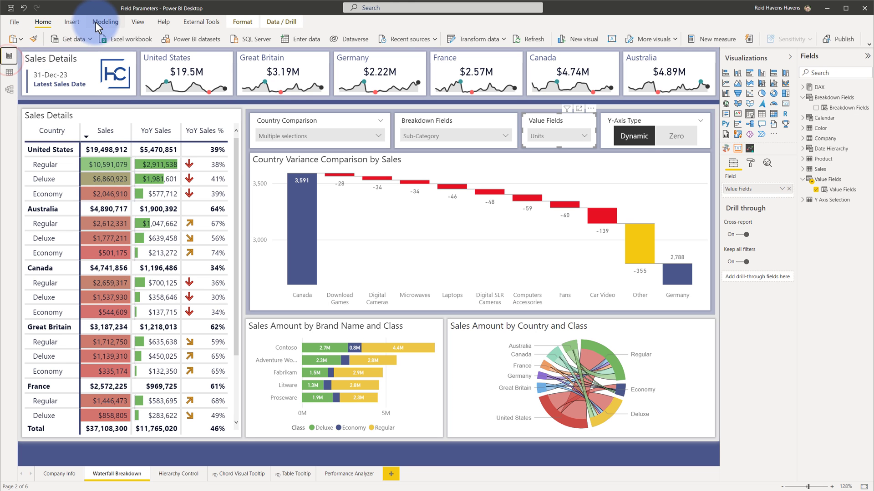
{"action": "left_click", "coordinate": [105, 22]}
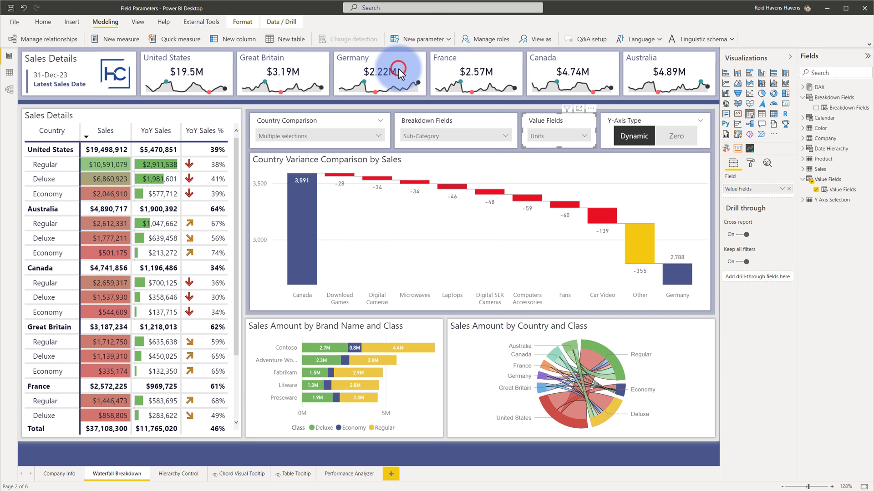
{"action": "left_click", "coordinate": [419, 39]}
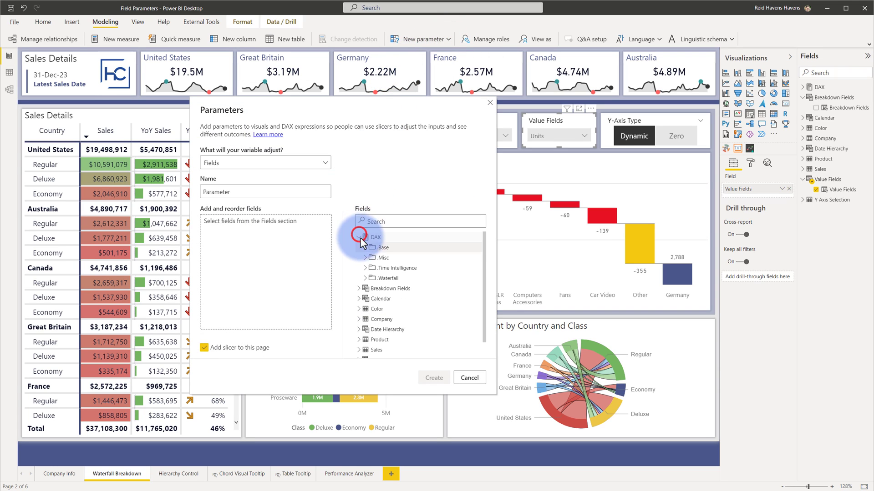
{"action": "left_click", "coordinate": [367, 247]}
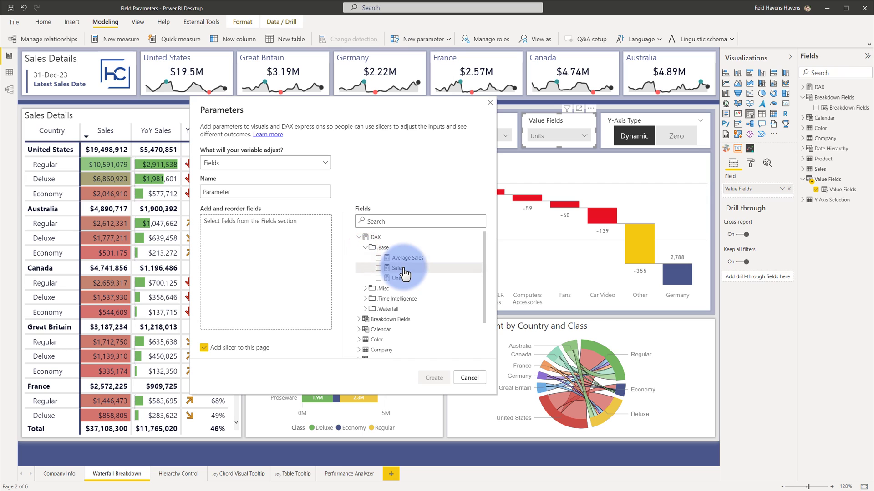
{"action": "left_click", "coordinate": [378, 278]}
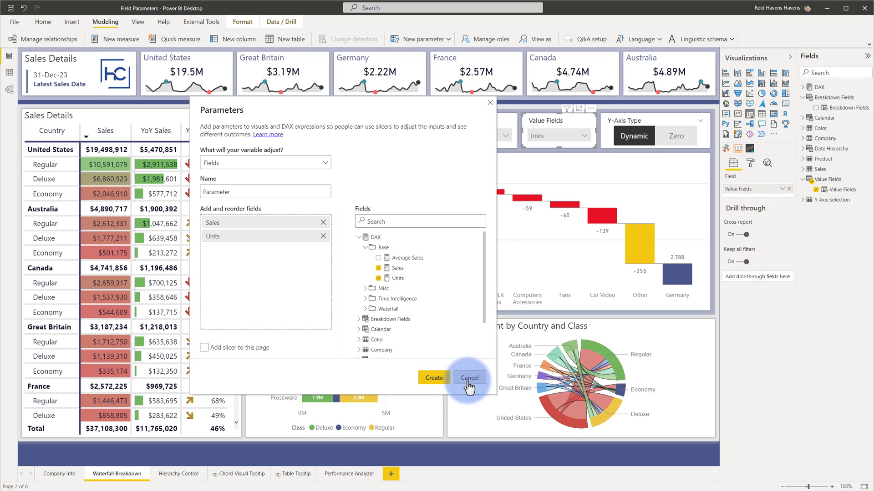
{"action": "left_click", "coordinate": [469, 378]}
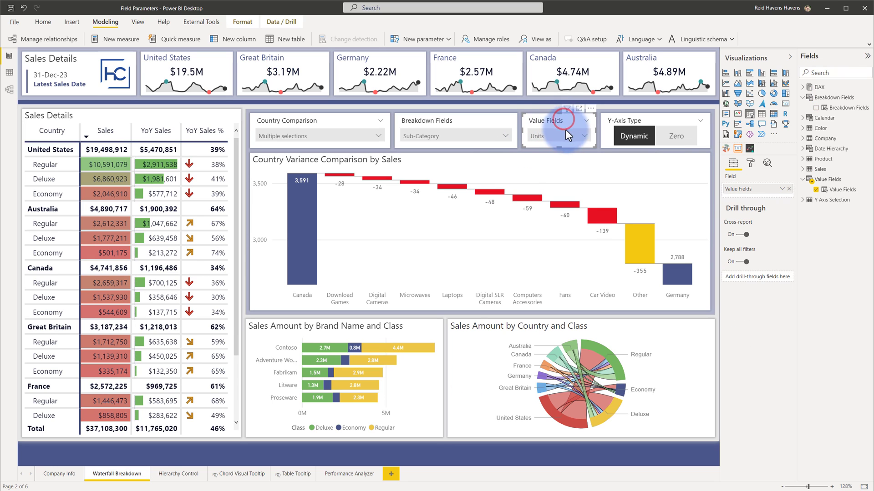
{"action": "left_click", "coordinate": [583, 136]}
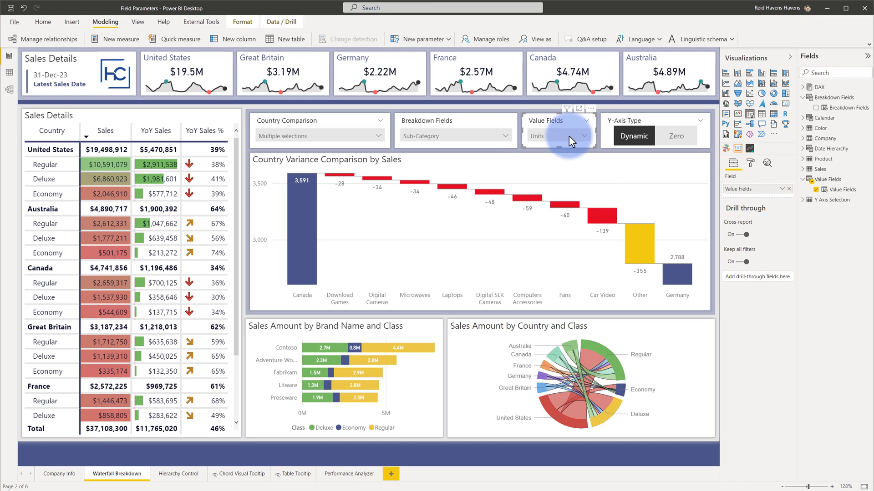
{"action": "mouse_move", "coordinate": [554, 169]}
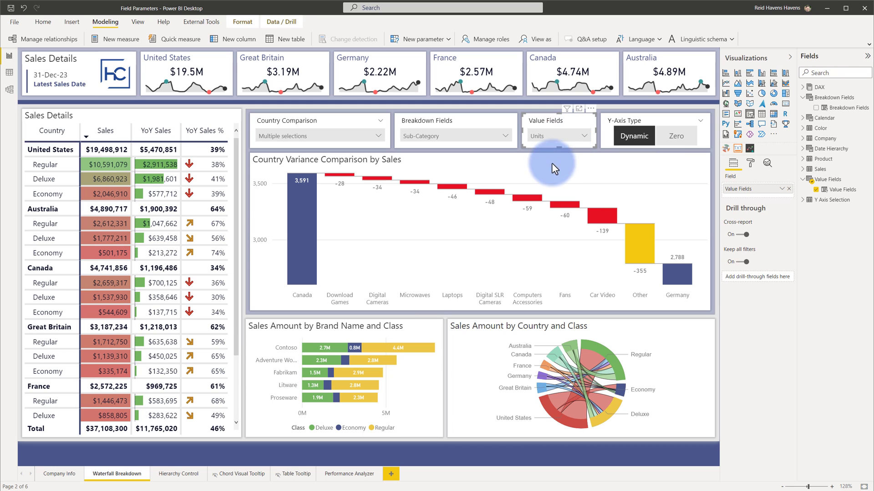
Open the Performance Analyzer page and keep the column chart showing PY Sales
{"action": "left_click", "coordinate": [348, 473]}
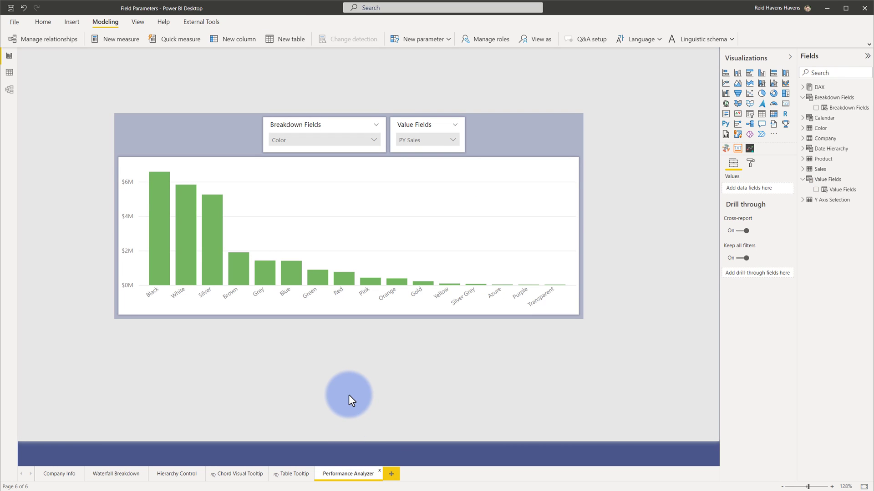
{"action": "mouse_move", "coordinate": [305, 323]}
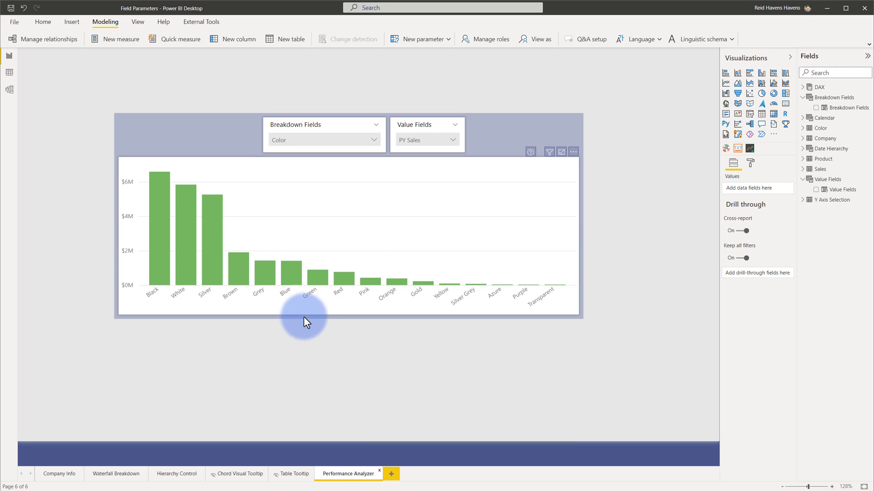
{"action": "left_click", "coordinate": [303, 320]}
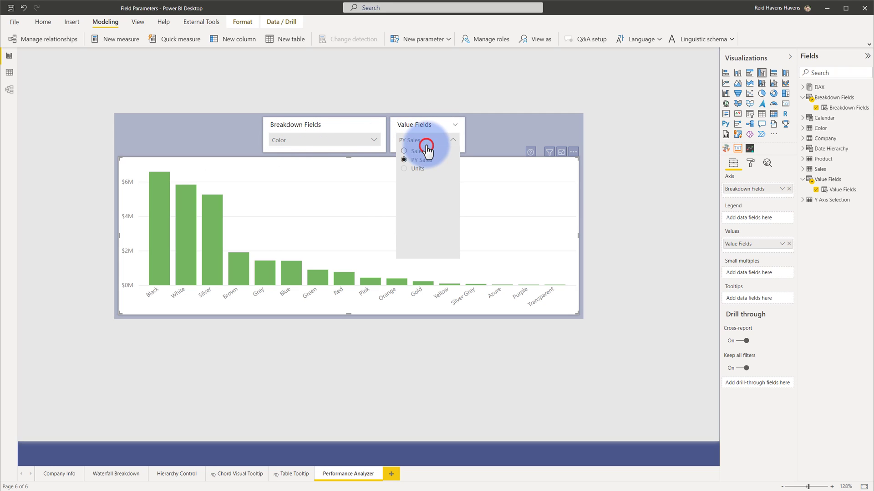
{"action": "left_click", "coordinate": [413, 151]}
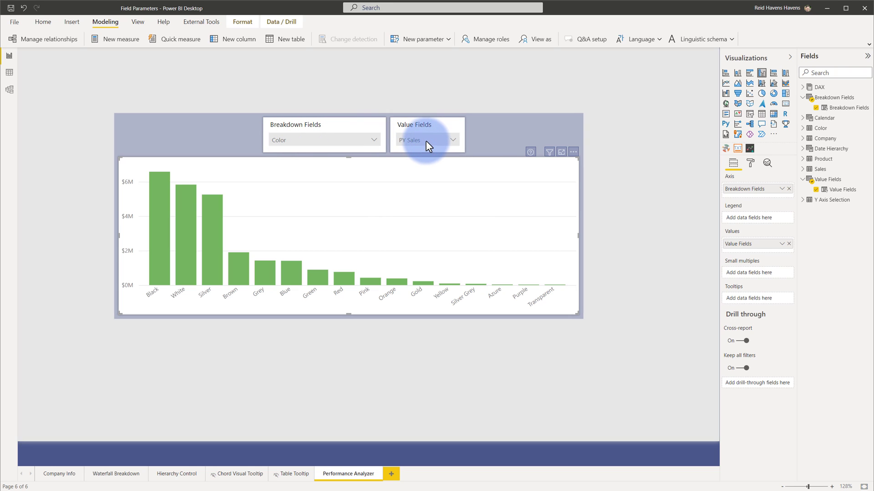
{"action": "left_click", "coordinate": [138, 22]}
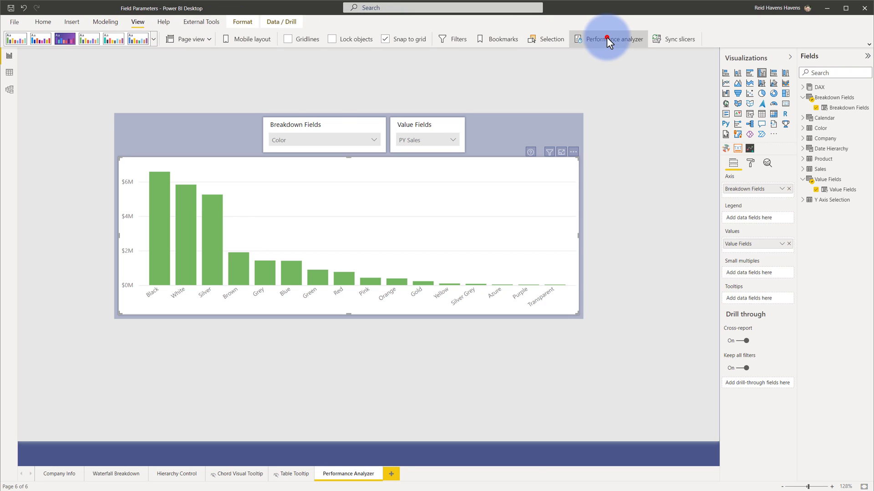
Record visual timings with Performance Analyzer and copy the column chart's DAX query
{"action": "left_click", "coordinate": [607, 39]}
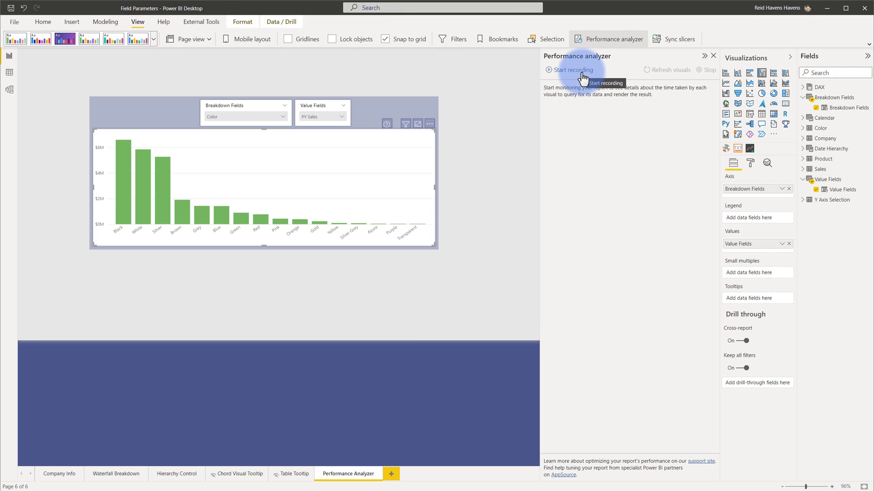
{"action": "left_click", "coordinate": [571, 69]}
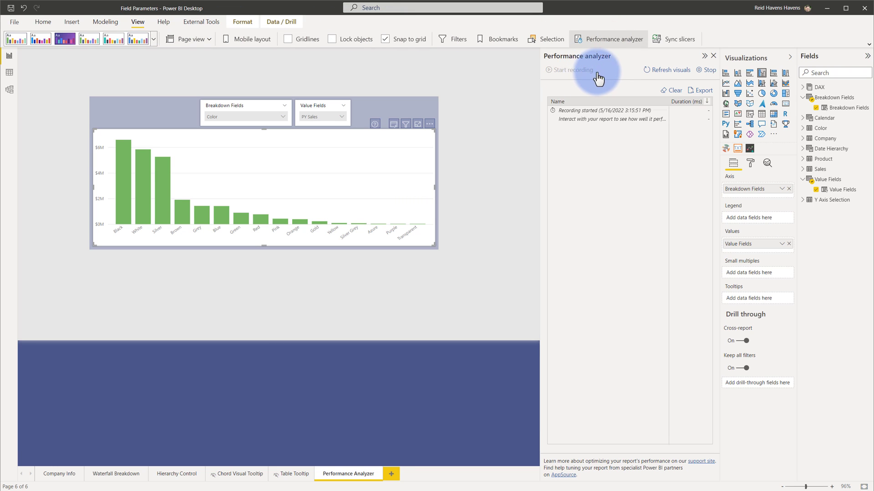
{"action": "left_click", "coordinate": [666, 70]}
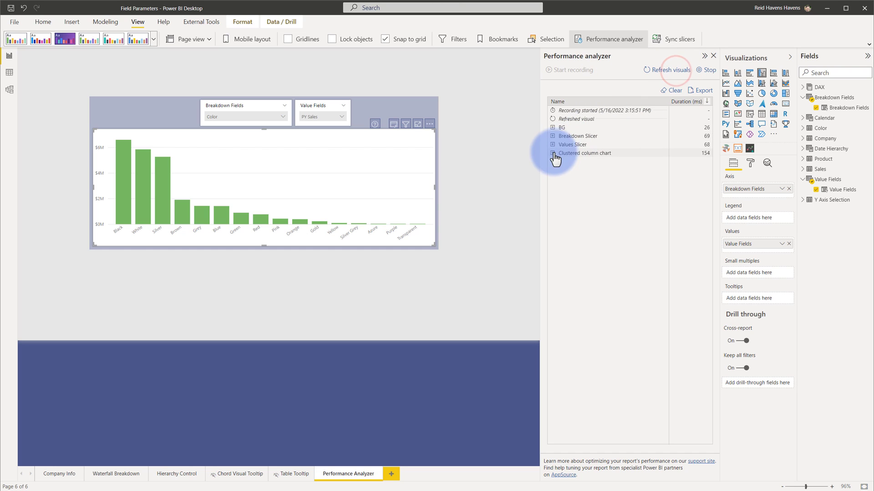
{"action": "left_click", "coordinate": [552, 154]}
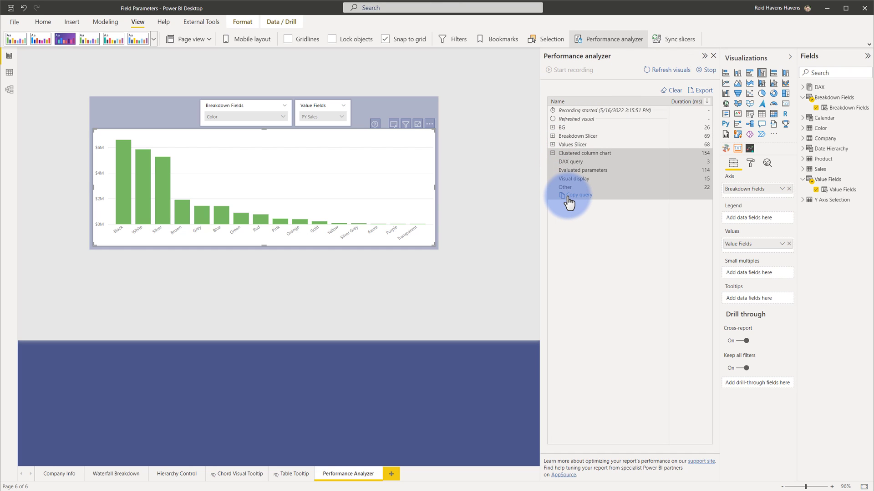
{"action": "left_click", "coordinate": [576, 194]}
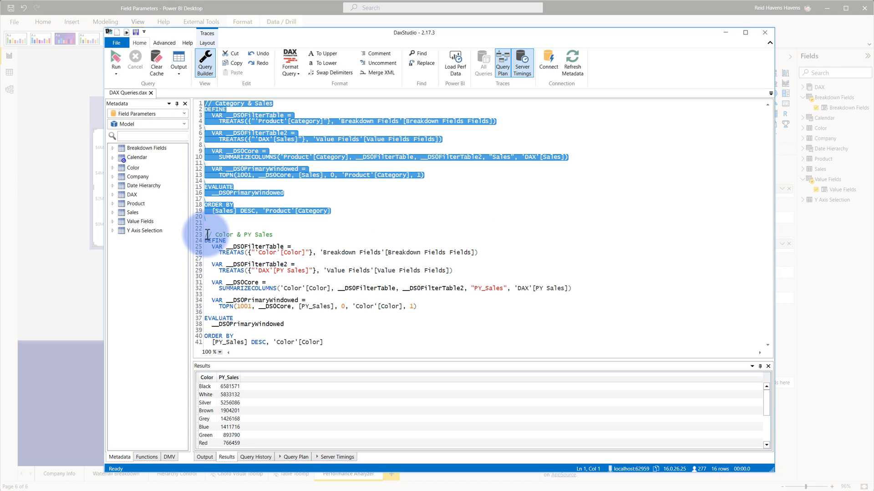
Run the Category & Sales query in DAX Studio and review its server timings scan
{"action": "left_click", "coordinate": [338, 351]}
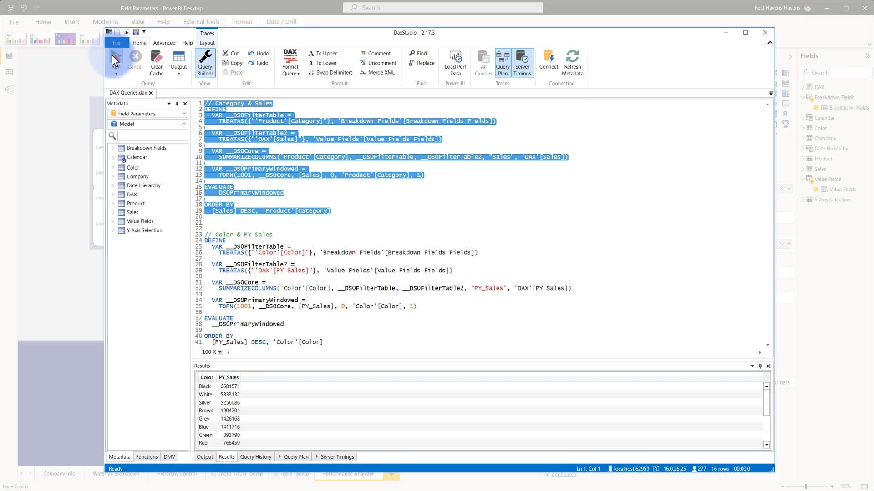
{"action": "left_click", "coordinate": [115, 59]}
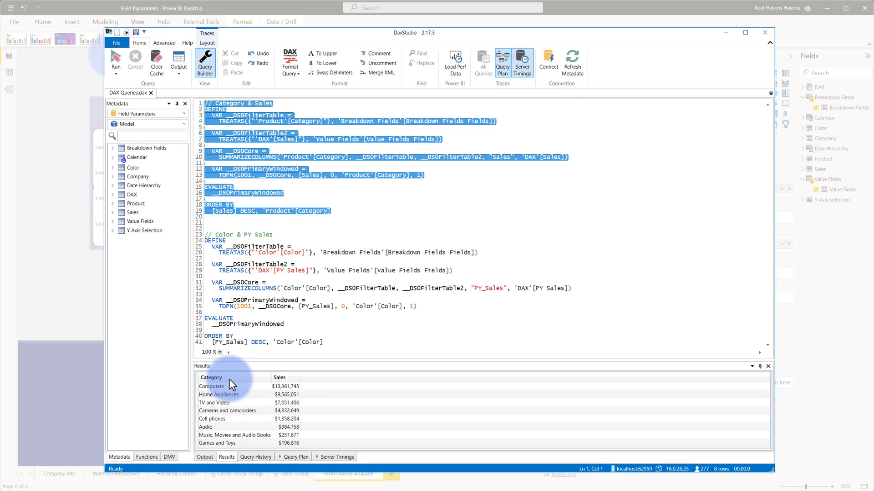
{"action": "left_click", "coordinate": [296, 457]}
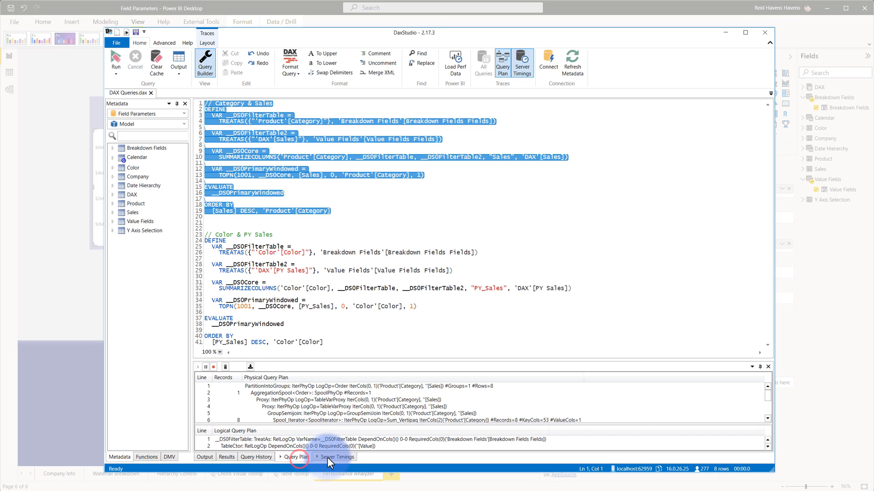
{"action": "left_click", "coordinate": [337, 457]}
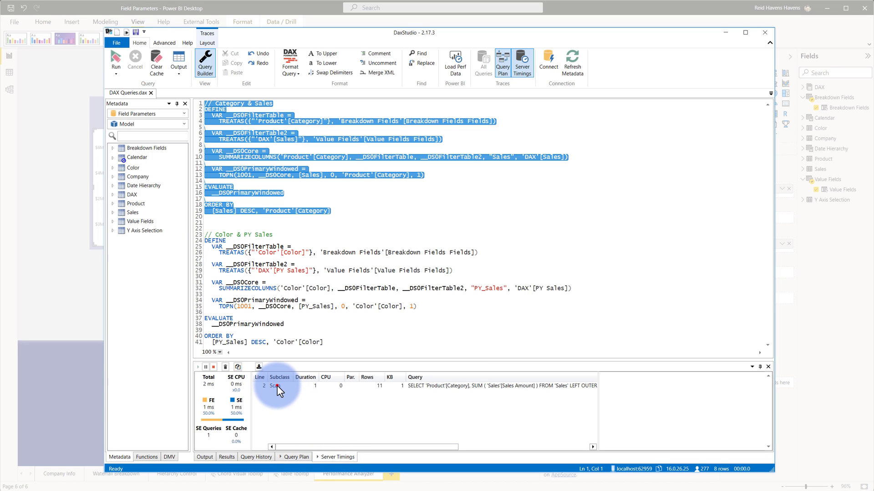
{"action": "left_click", "coordinate": [273, 385]}
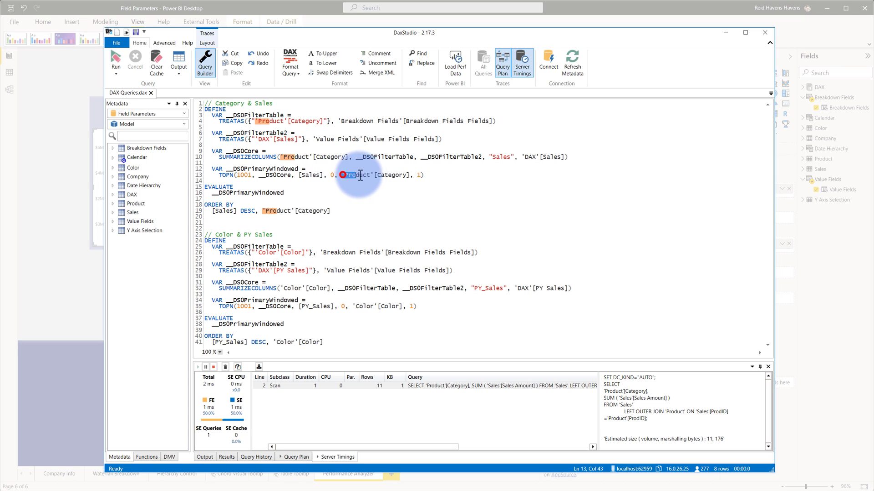
Highlight Product and the PY_Sales measure in the Color & PY Sales query
{"action": "double_click", "coordinate": [373, 174]}
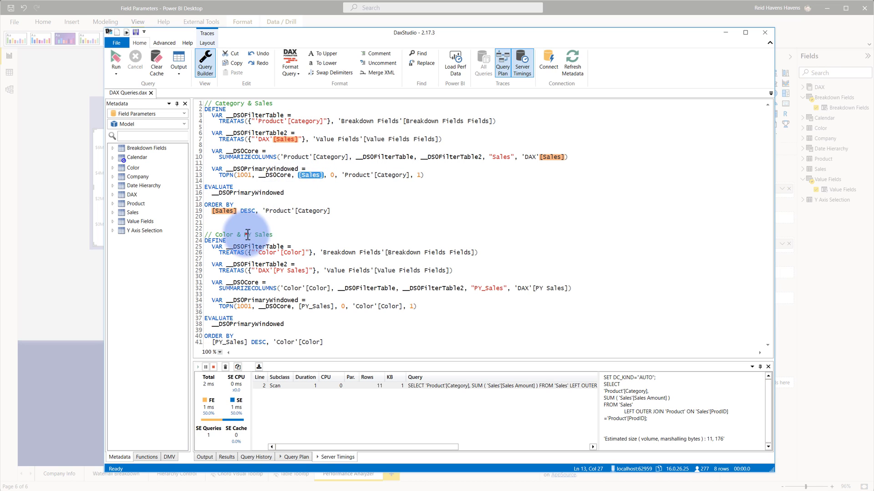
{"action": "double_click", "coordinate": [315, 306]}
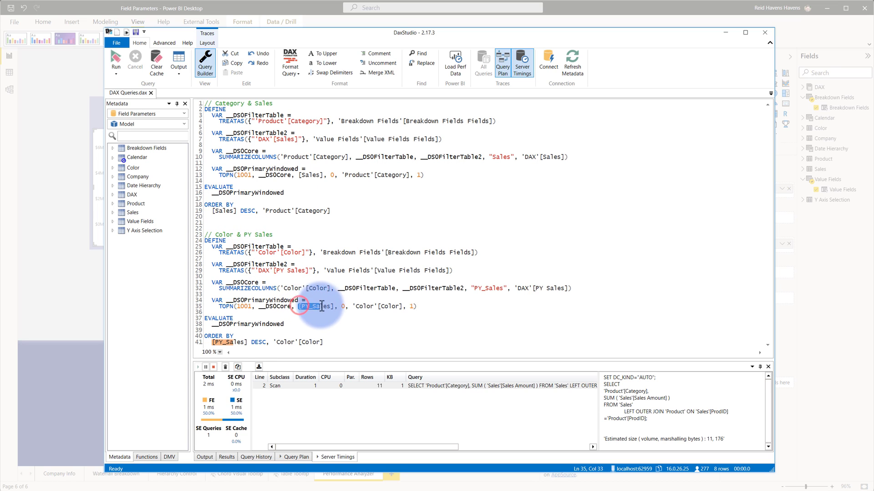
{"action": "double_click", "coordinate": [313, 306]}
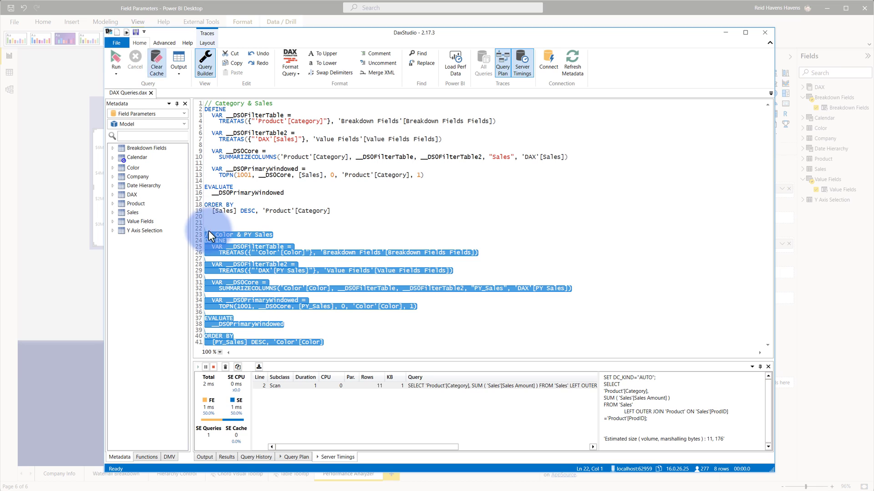
Run only the Color & PY Sales query and view the Calendar date scan's xmSQL
{"action": "left_click", "coordinate": [115, 62]}
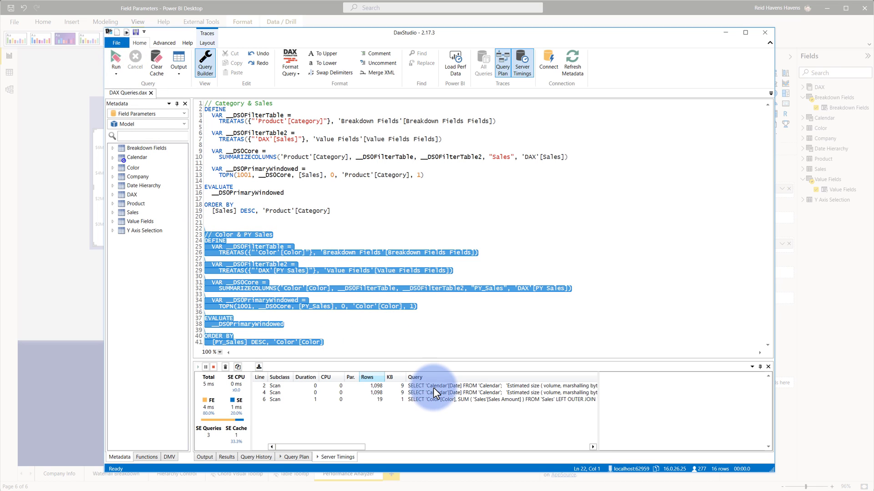
{"action": "left_click", "coordinate": [435, 385]}
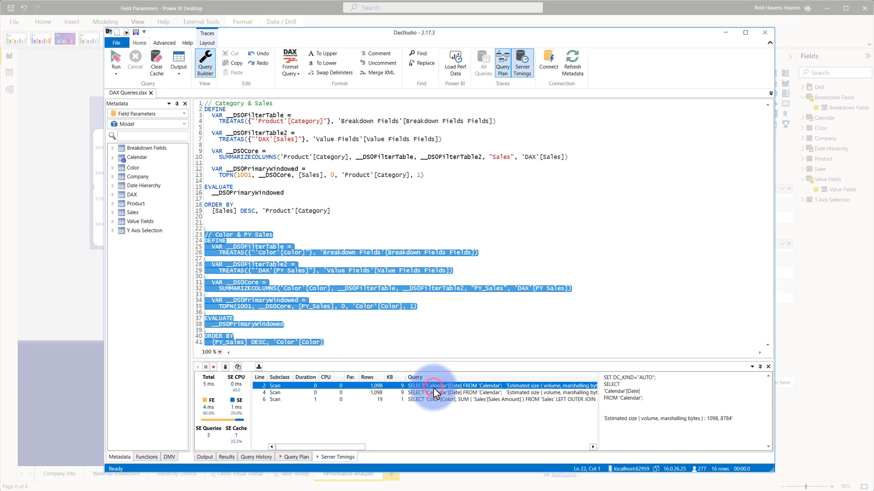
{"action": "left_click", "coordinate": [435, 393]}
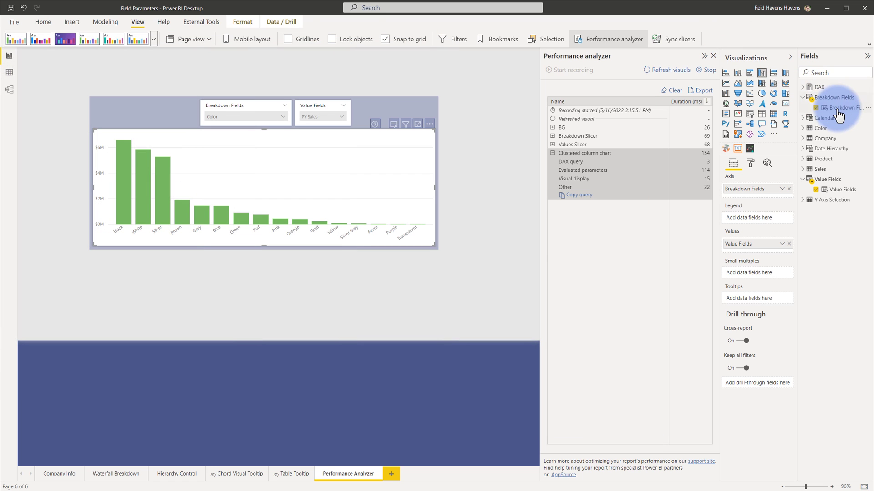
Expand the Breakdown Fields parameter in the Fields pane to show its field
{"action": "left_click", "coordinate": [844, 108]}
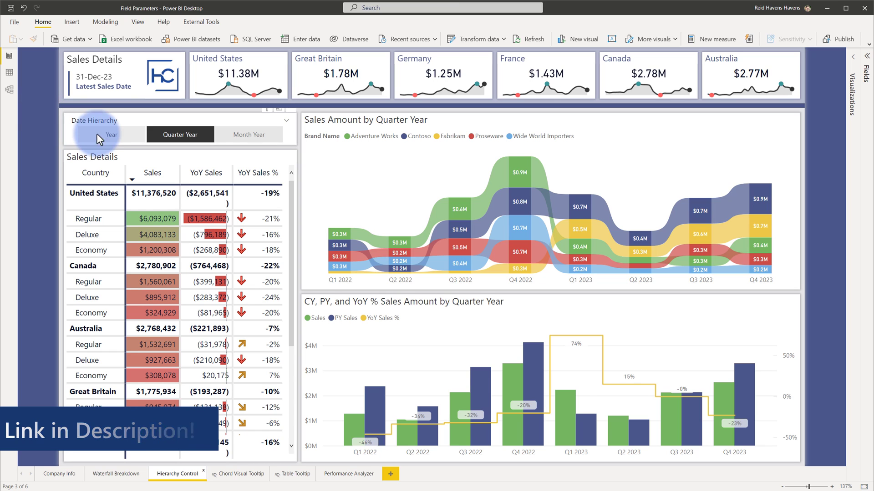
Step the Date Hierarchy slicer through Year and Quarter Year to Month Year
{"action": "left_click", "coordinate": [112, 134]}
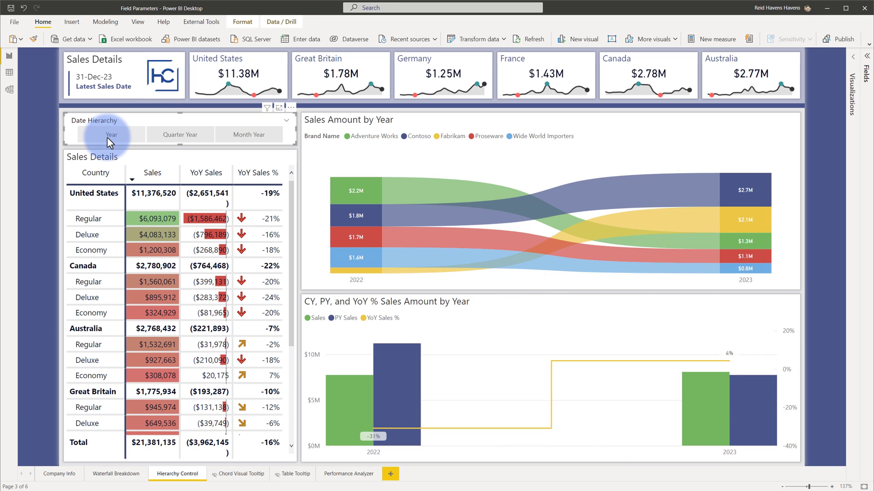
{"action": "left_click", "coordinate": [179, 135]}
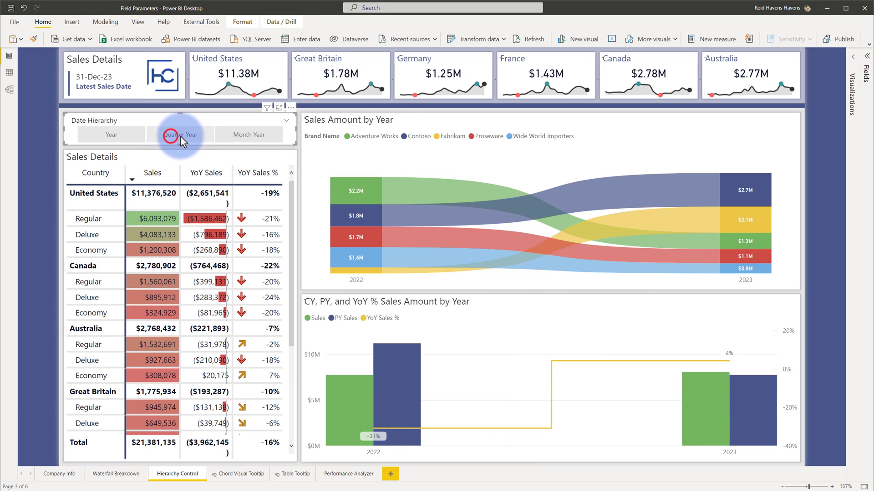
{"action": "left_click", "coordinate": [248, 134]}
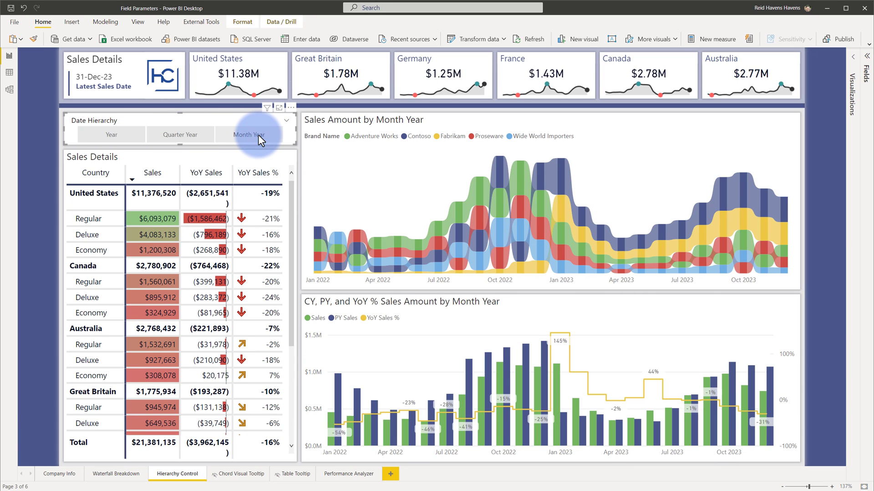
{"action": "left_click", "coordinate": [249, 134]}
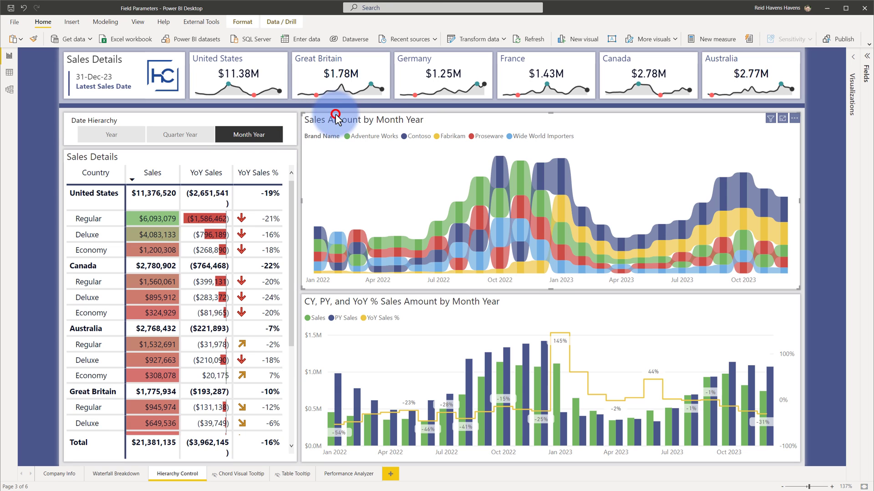
Inspect the brand ribbon and combo charts' fields and show the Modeling features
{"action": "left_click", "coordinate": [852, 57]}
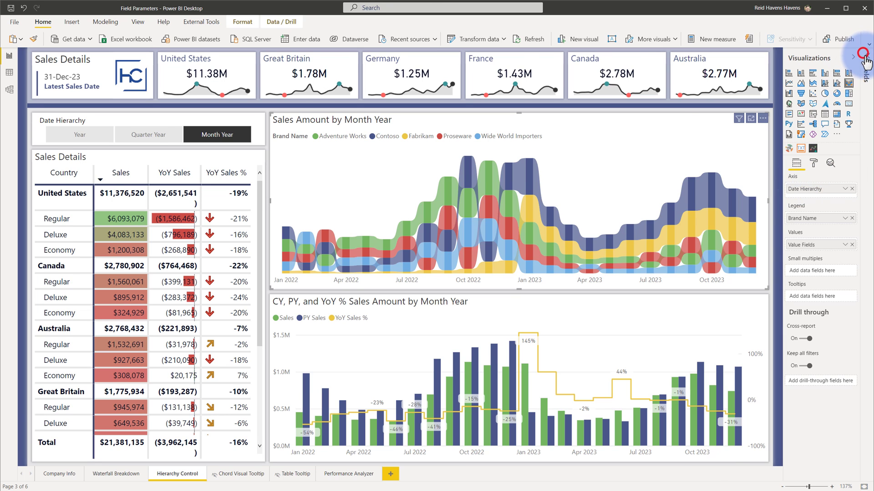
{"action": "left_click", "coordinate": [864, 58]}
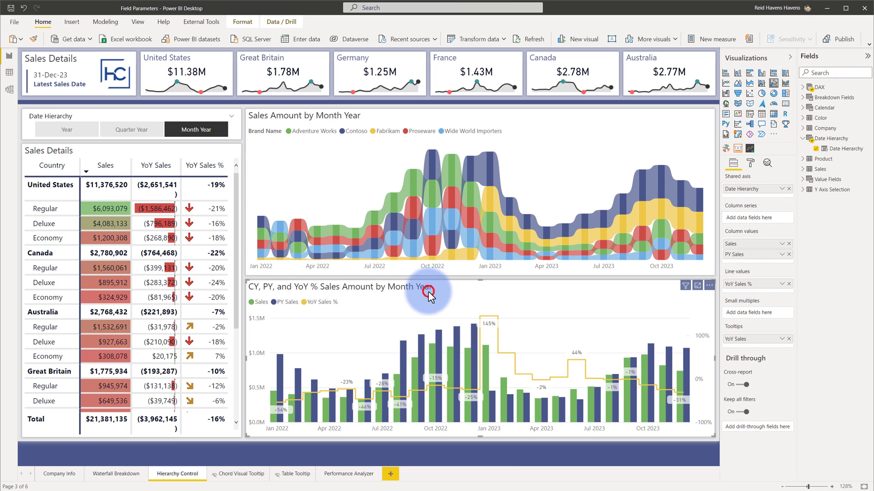
{"action": "left_click", "coordinate": [149, 115]}
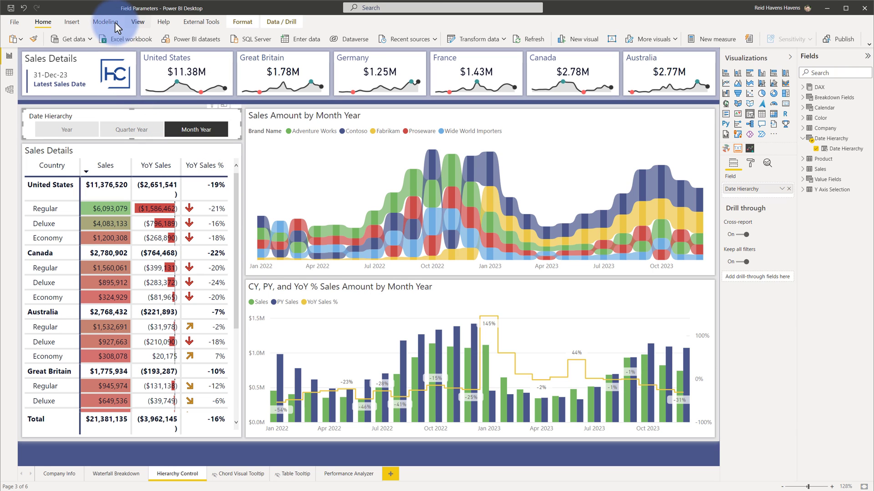
{"action": "left_click", "coordinate": [105, 22]}
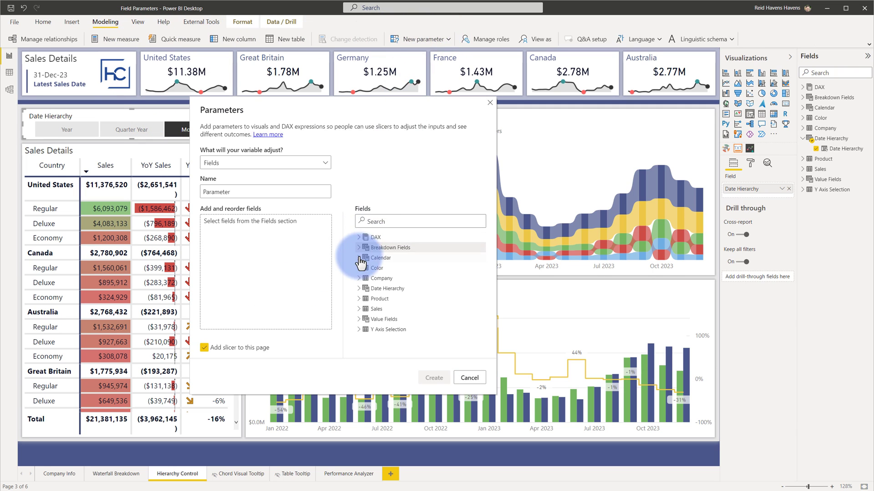
{"action": "left_click", "coordinate": [359, 257]}
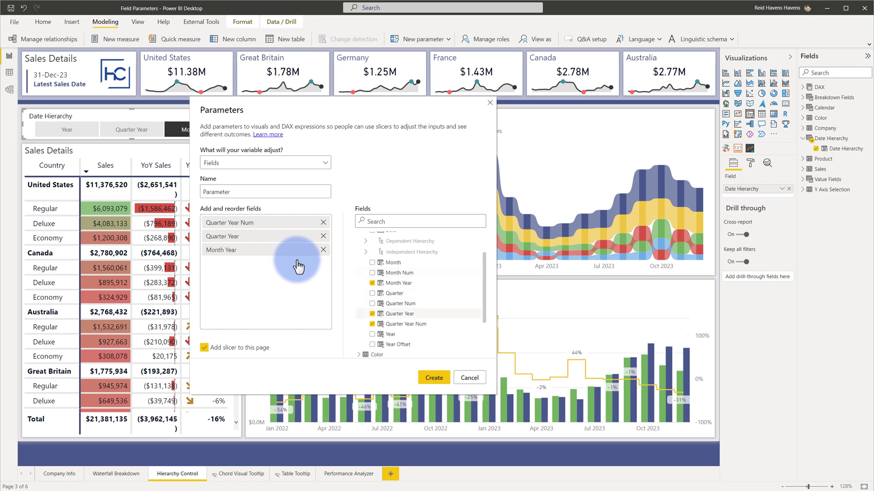
{"action": "left_click", "coordinate": [372, 249]}
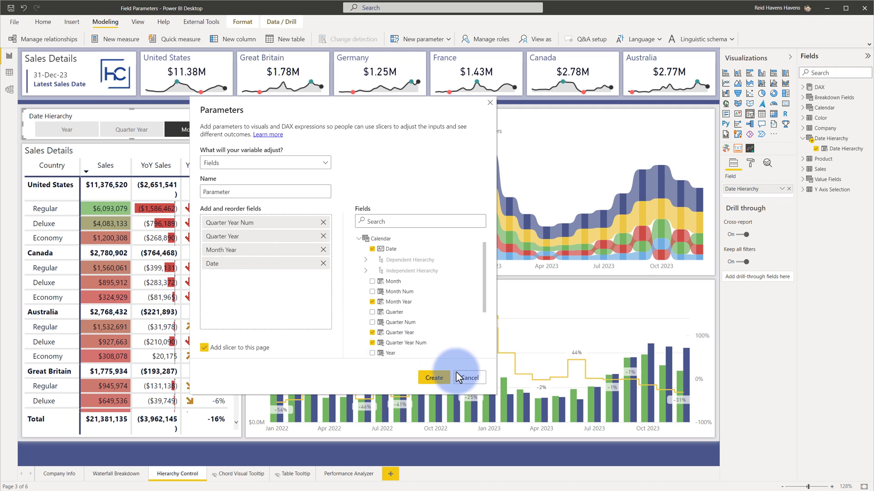
{"action": "left_click", "coordinate": [469, 378]}
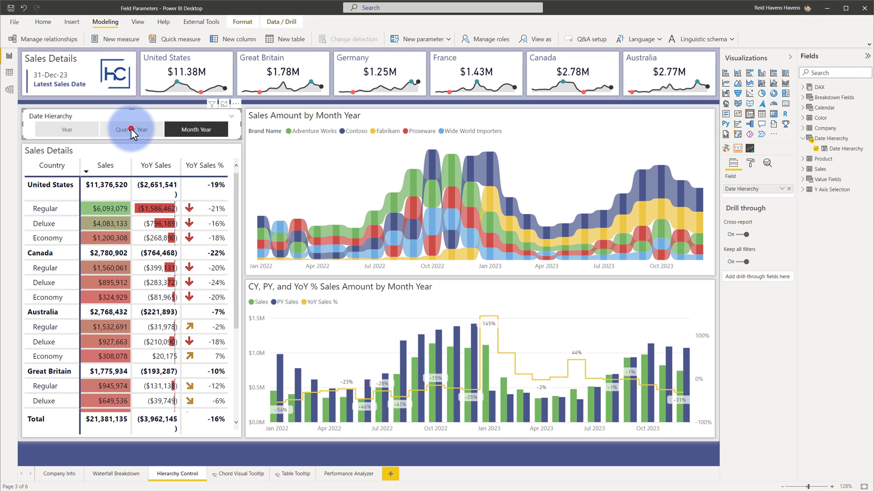
{"action": "left_click", "coordinate": [67, 129]}
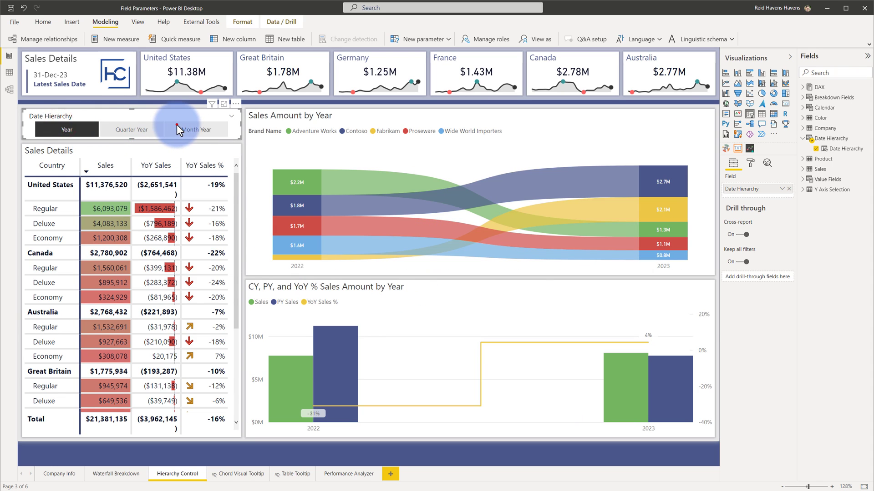
{"action": "left_click", "coordinate": [197, 129]}
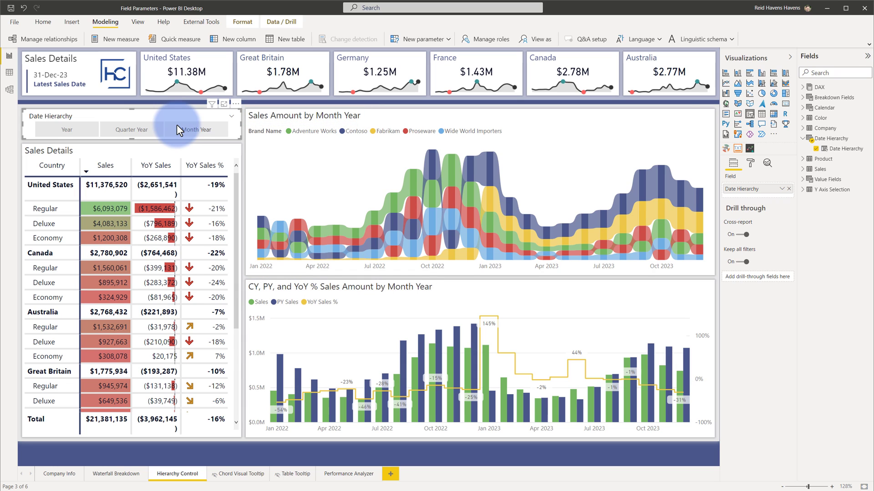
{"action": "left_click", "coordinate": [301, 116]}
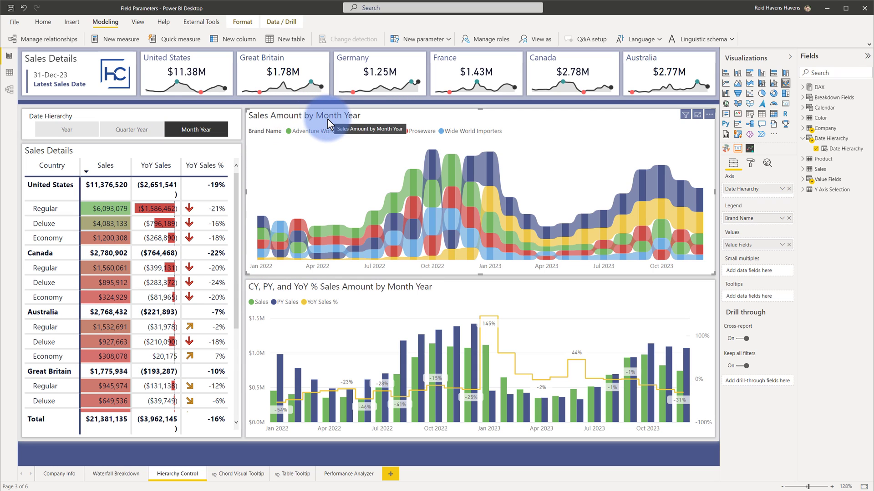
{"action": "mouse_move", "coordinate": [668, 123]}
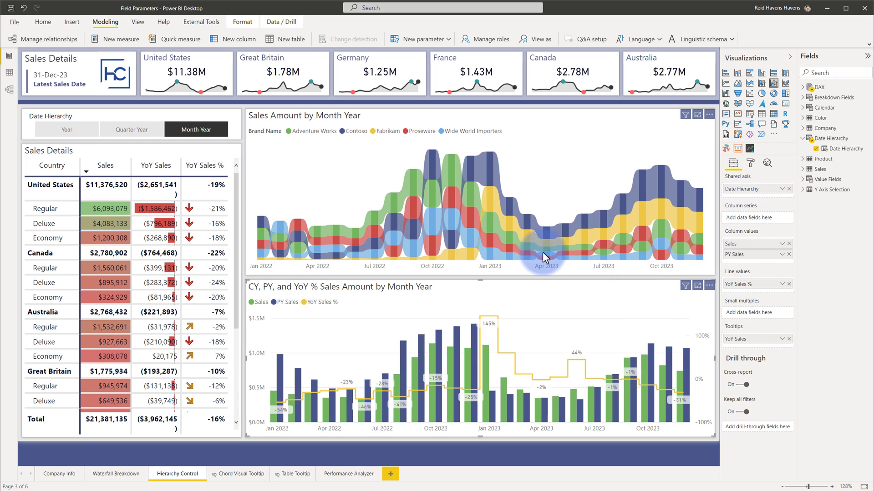
{"action": "left_click", "coordinate": [131, 129]}
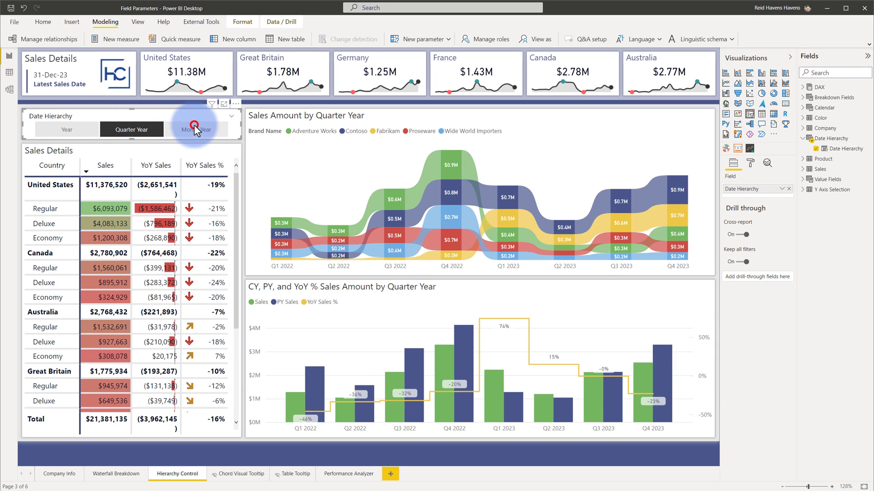
{"action": "left_click", "coordinate": [196, 129]}
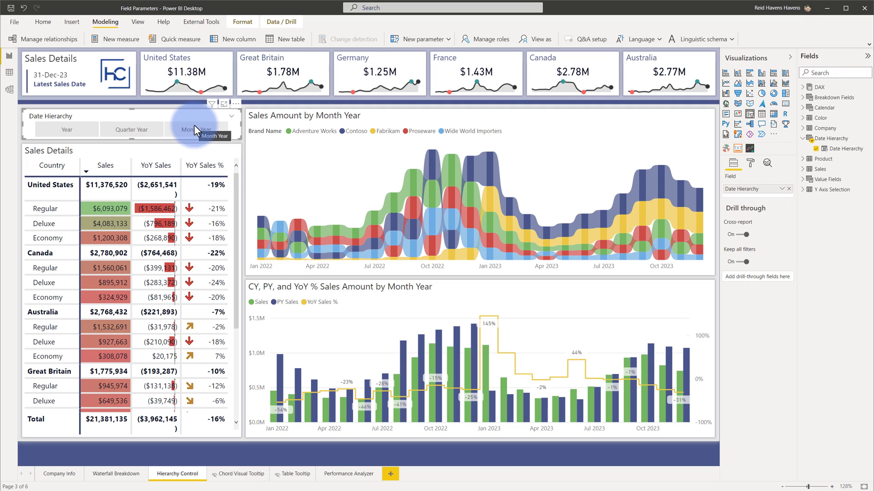
{"action": "left_click", "coordinate": [196, 130]}
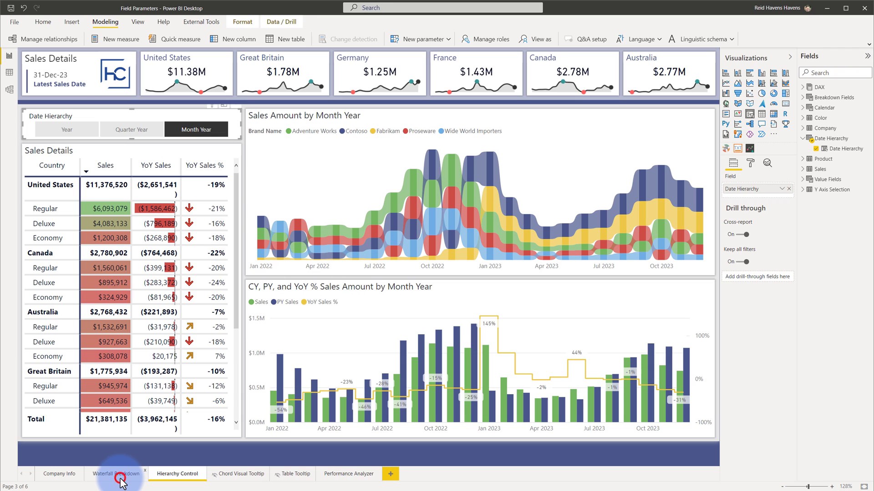
On the Waterfall Breakdown page, switch the Breakdown Fields slicer from Category to Color
{"action": "left_click", "coordinate": [116, 473]}
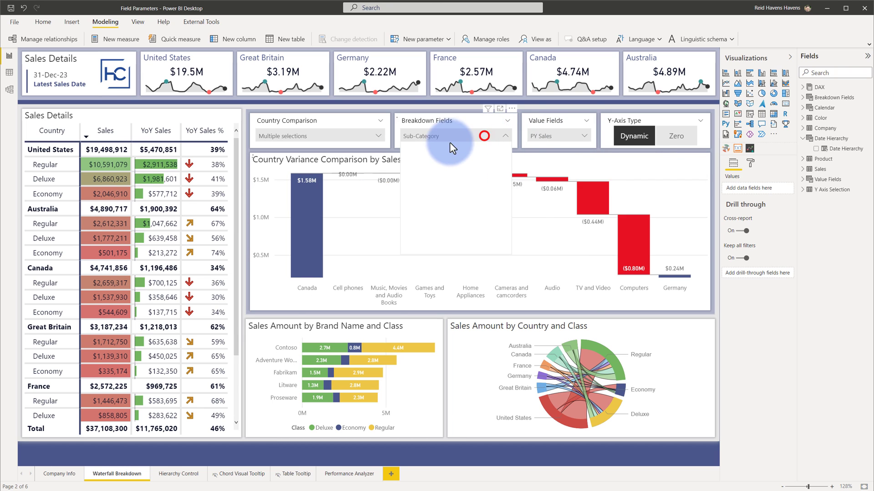
{"action": "left_click", "coordinate": [453, 136]}
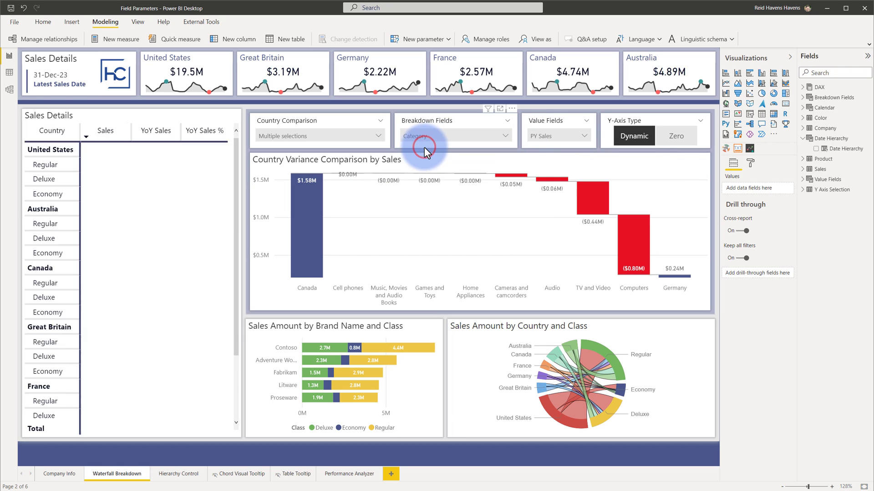
{"action": "left_click", "coordinate": [454, 135]}
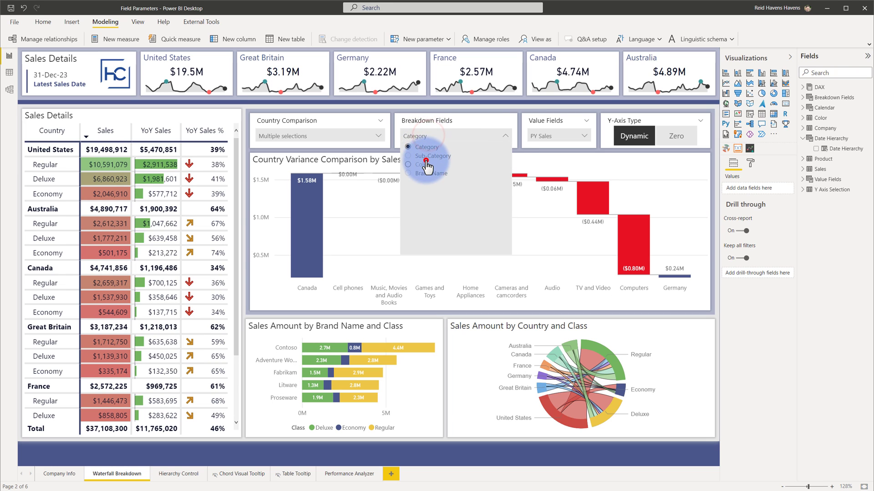
{"action": "left_click", "coordinate": [426, 164]}
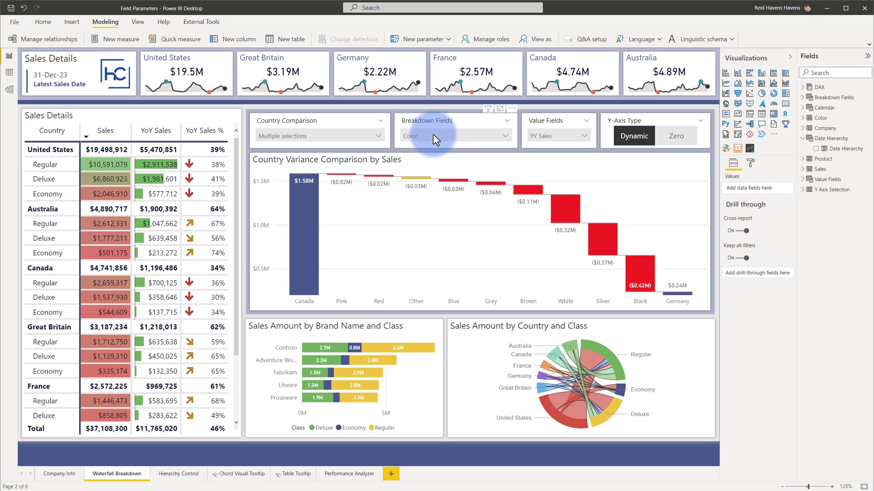